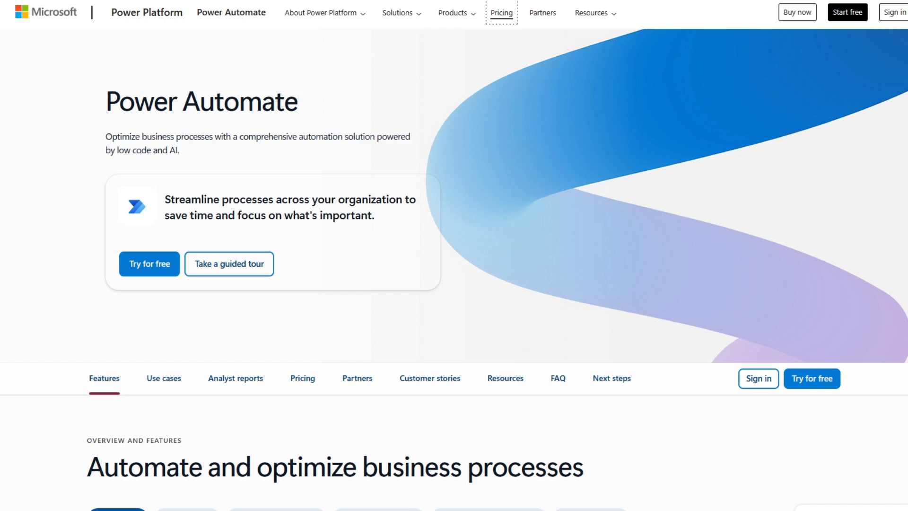
# - Scroll down past the Overview and features section to the Use cases on systems of record, work and collaboration
pyautogui.scroll(-3)
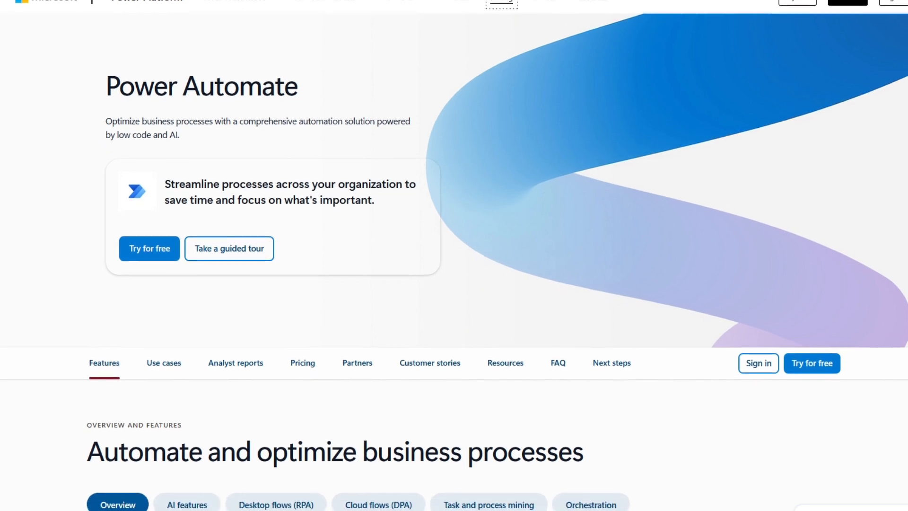
pyautogui.scroll(-3)
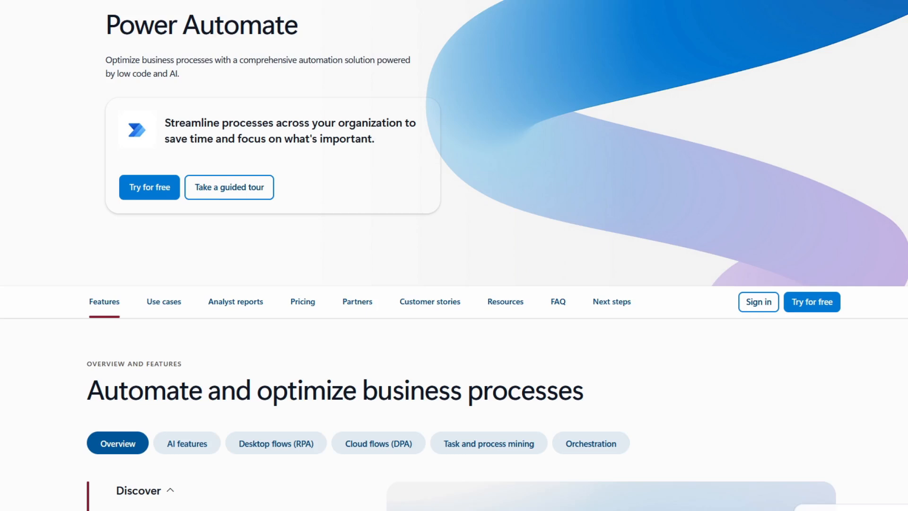
pyautogui.scroll(-3)
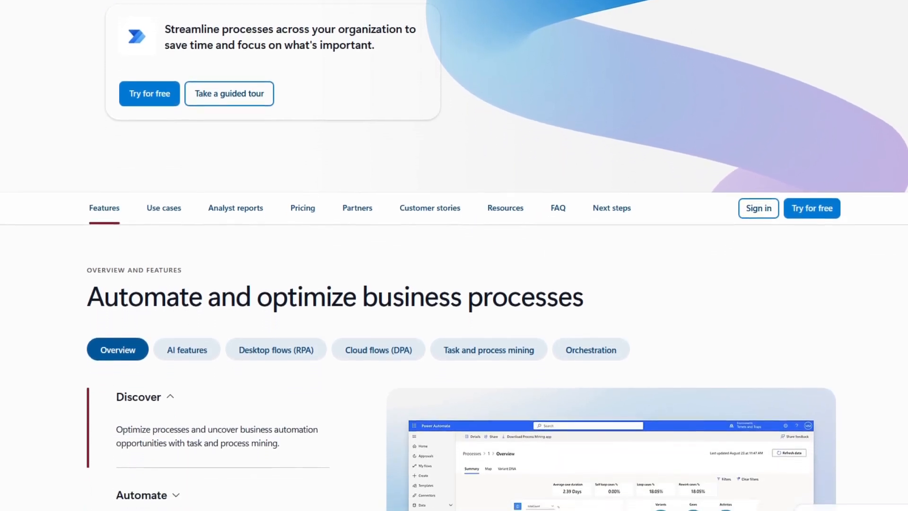
pyautogui.scroll(-3)
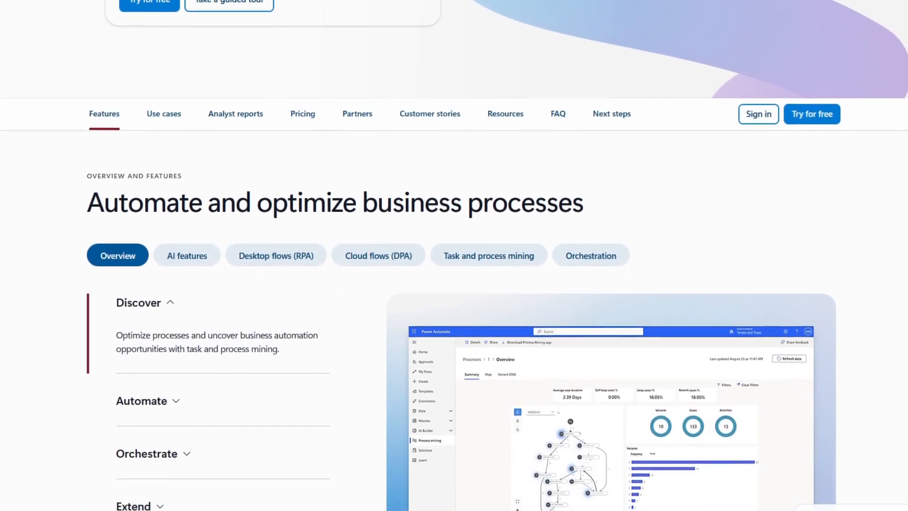
pyautogui.scroll(-3)
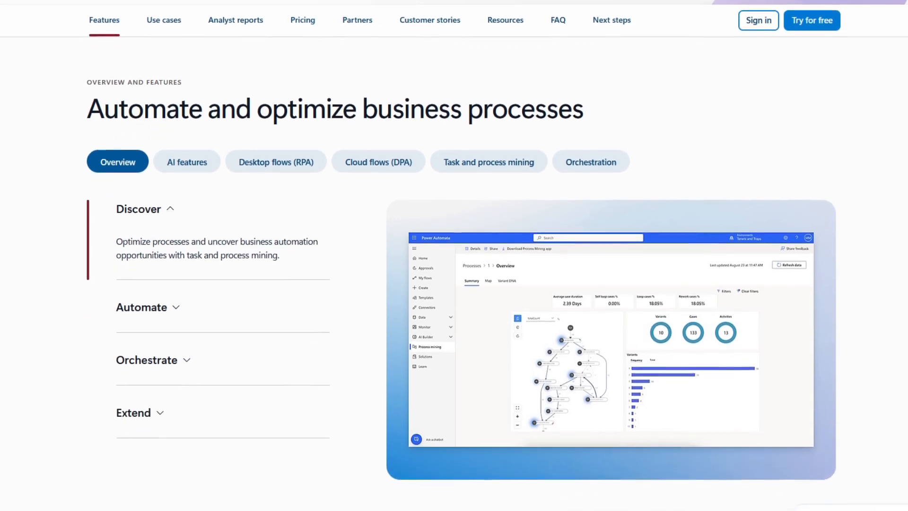
pyautogui.scroll(-3)
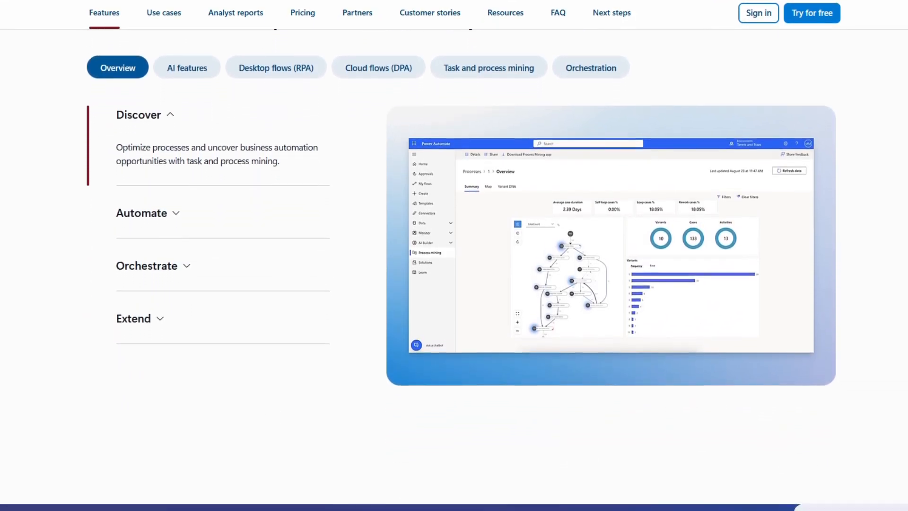
pyautogui.scroll(-3)
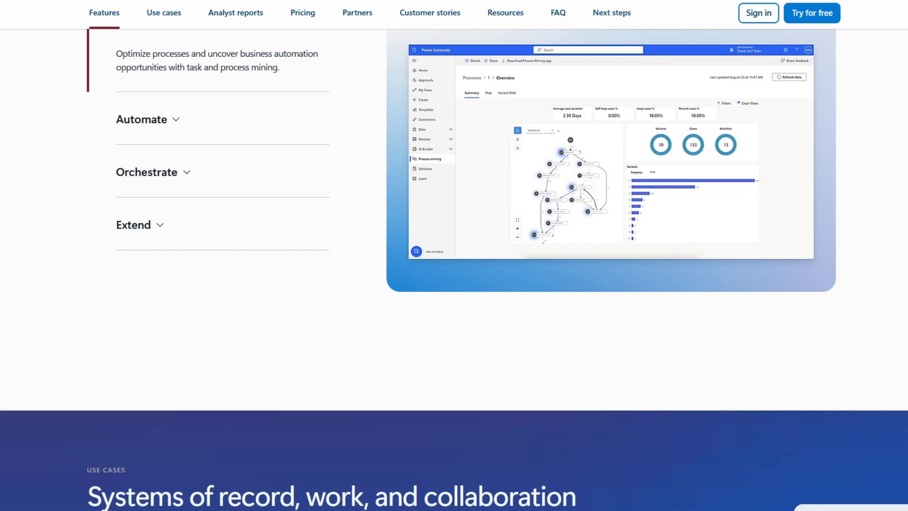
pyautogui.scroll(-3)
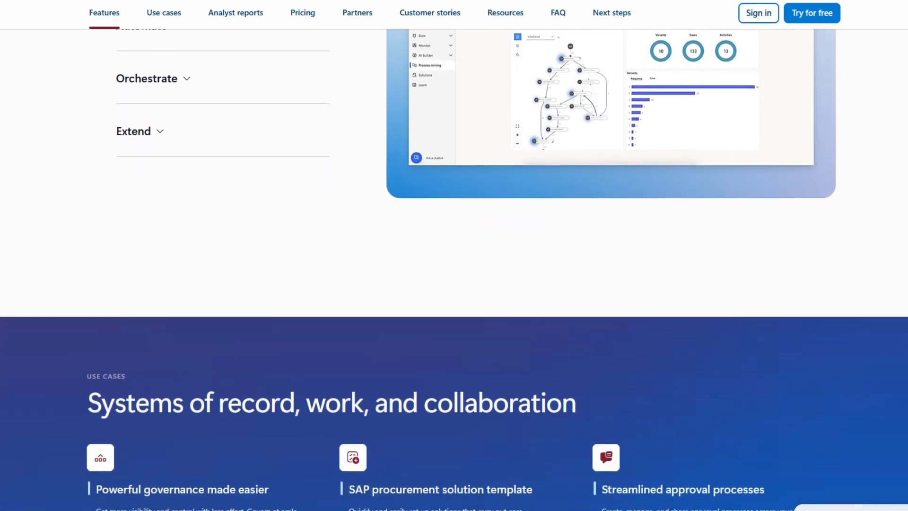
pyautogui.scroll(-3)
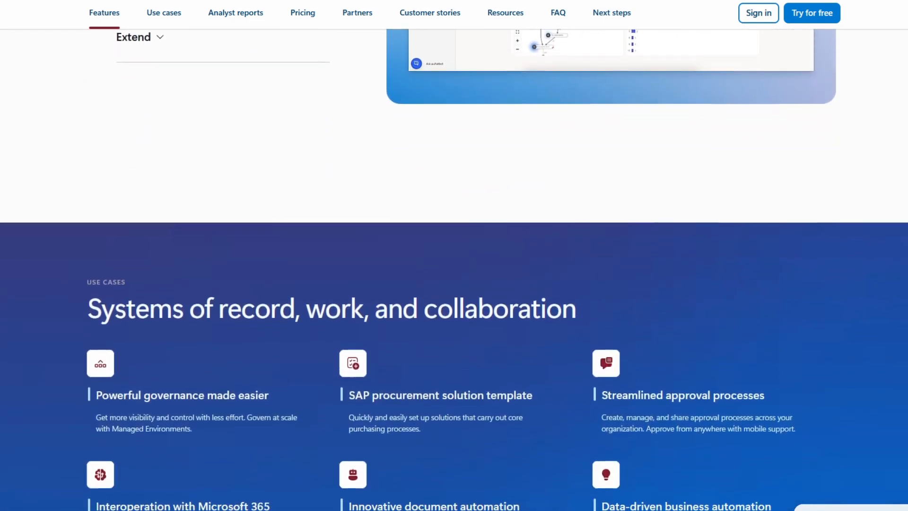
# - Scroll down past the Forrester productivity stats to the robotic process automation analyst report section
pyautogui.scroll(-3)
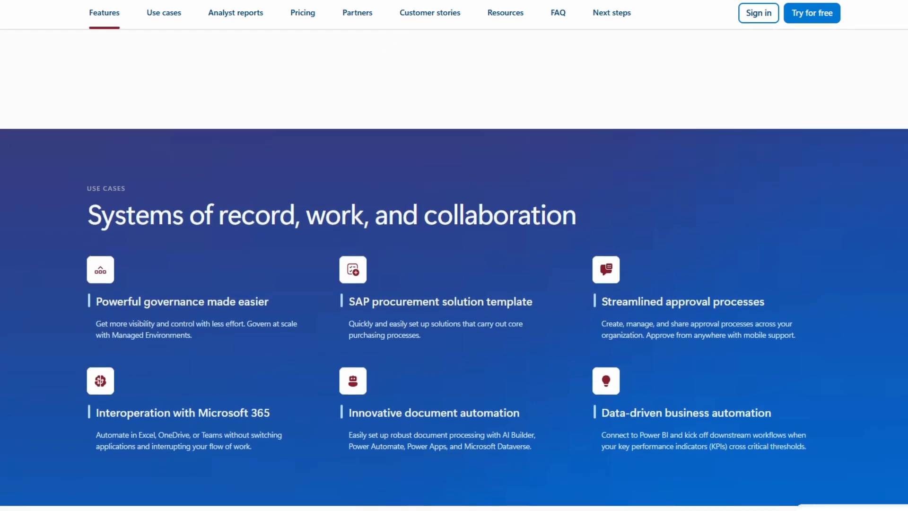
pyautogui.scroll(-3)
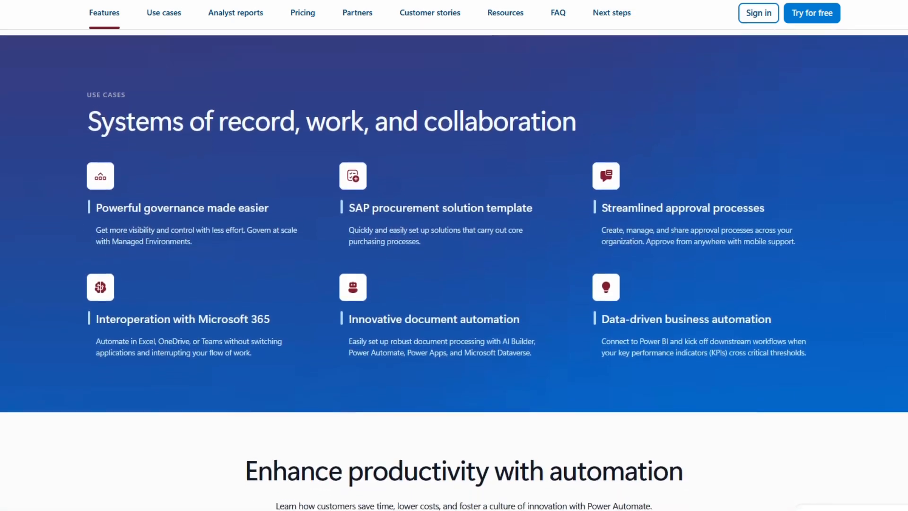
pyautogui.scroll(-3)
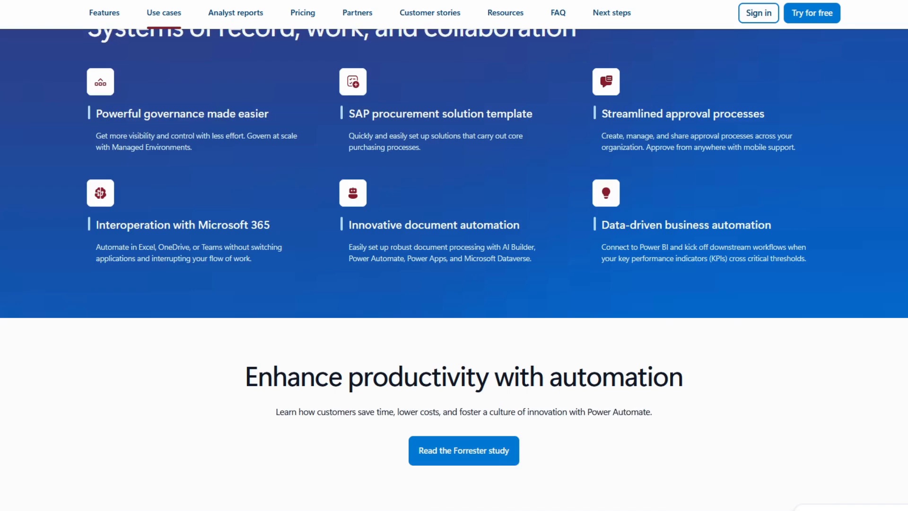
pyautogui.scroll(-3)
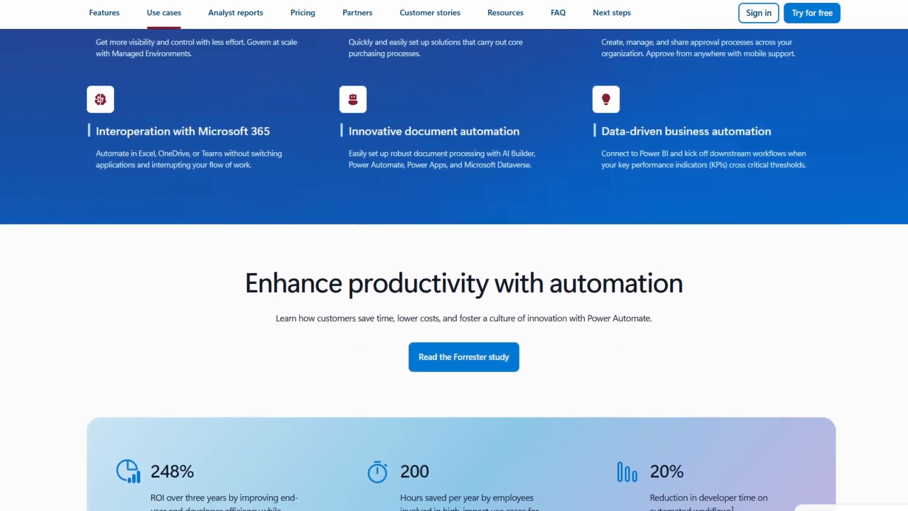
pyautogui.scroll(-3)
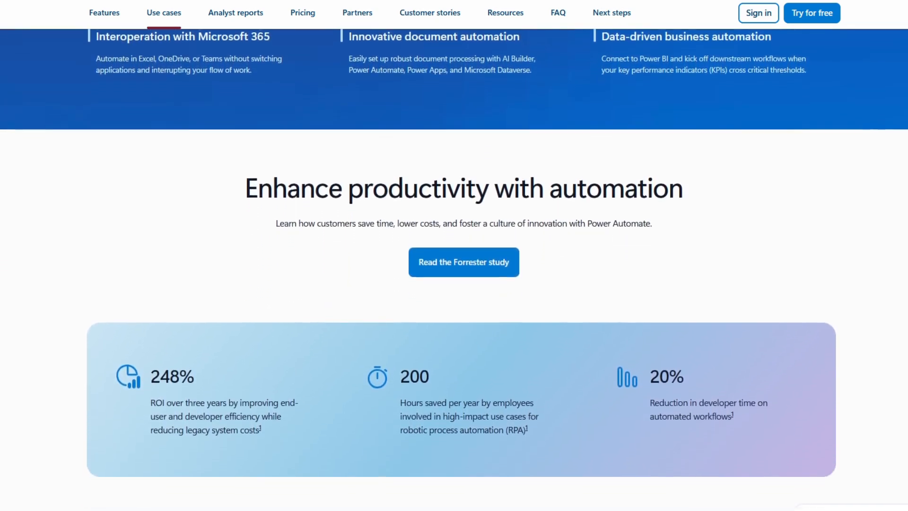
pyautogui.scroll(-3)
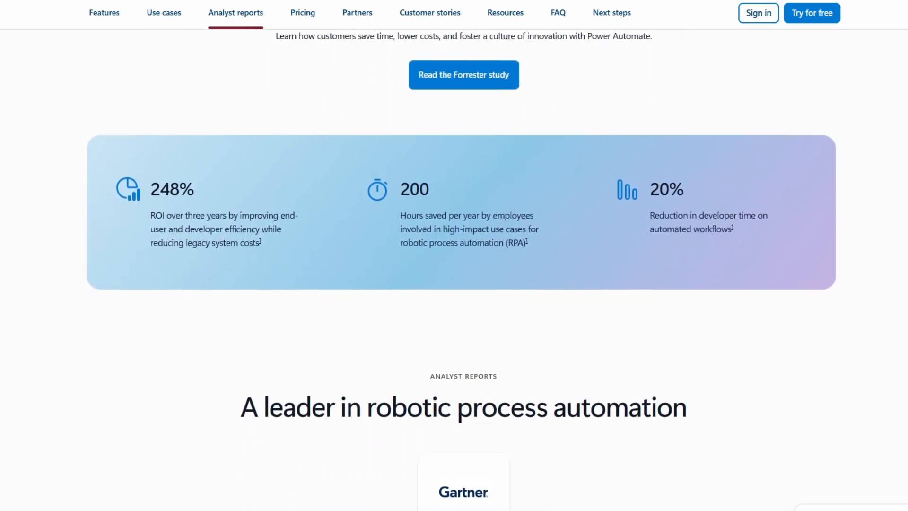
pyautogui.scroll(-3)
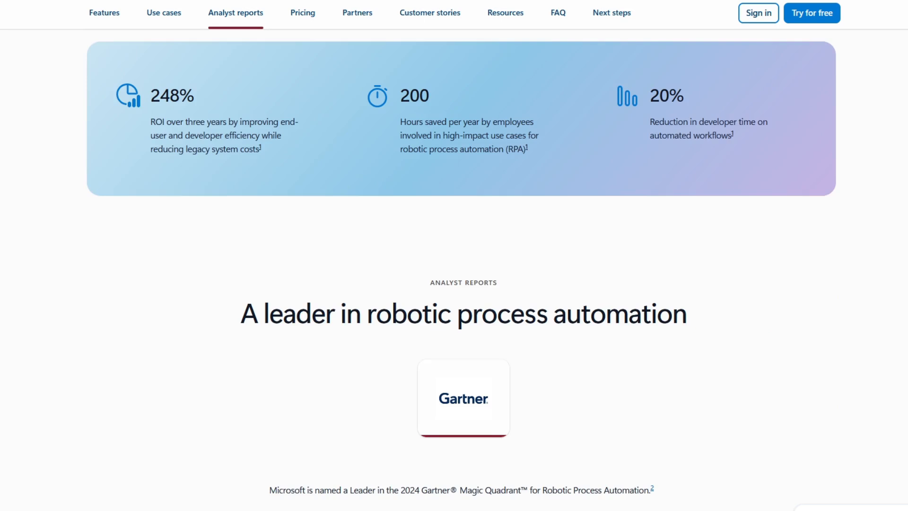
pyautogui.scroll(-3)
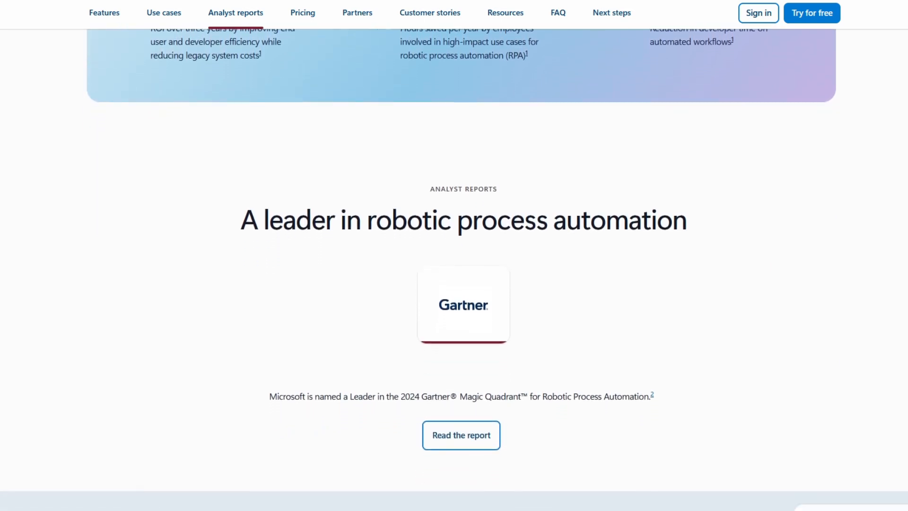
pyautogui.scroll(-3)
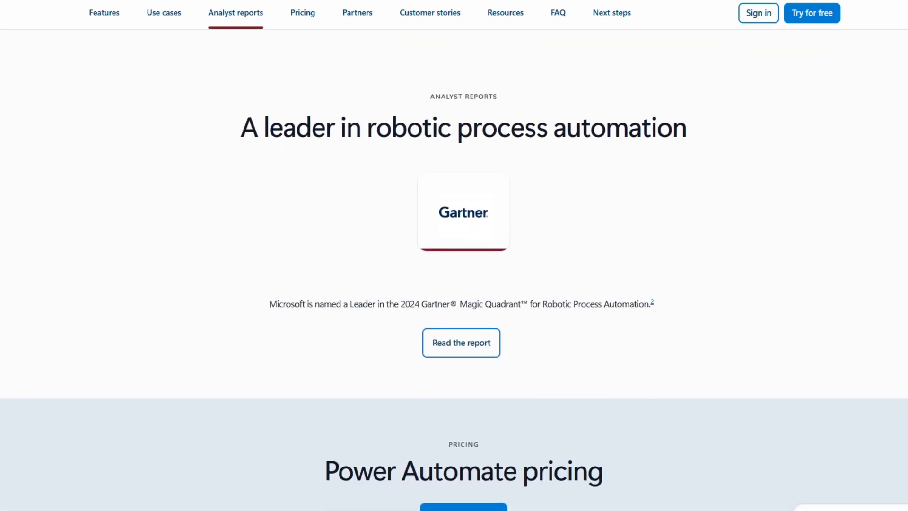
# - Scroll down past the pricing cards and Partner marketplace to the Real stories, real impact customer stories
pyautogui.scroll(-3)
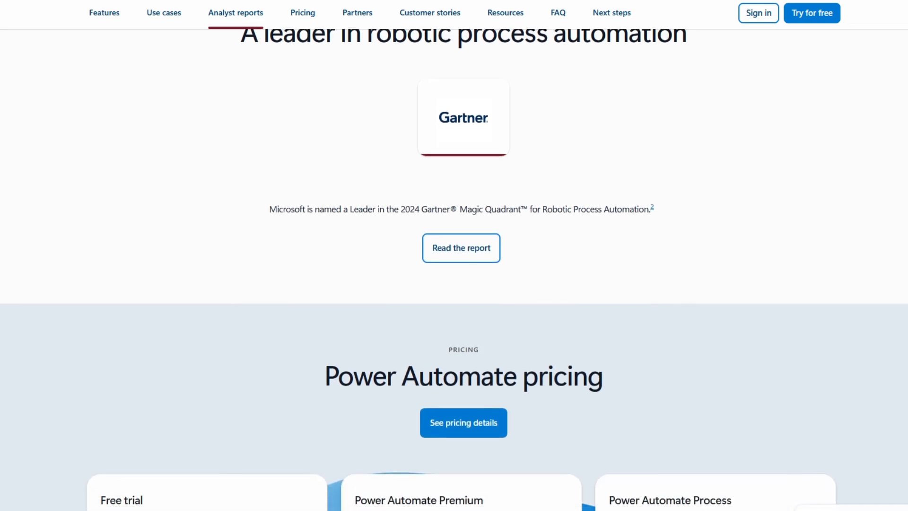
pyautogui.scroll(-3)
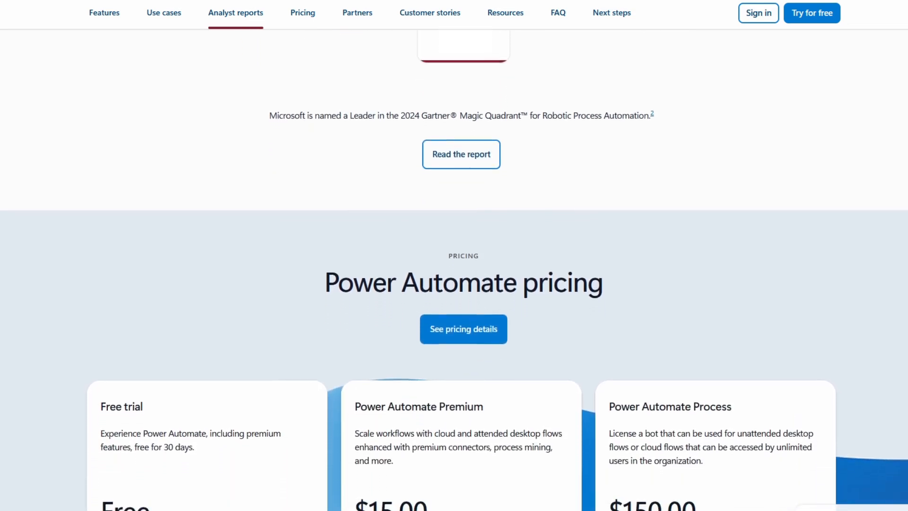
pyautogui.scroll(-3)
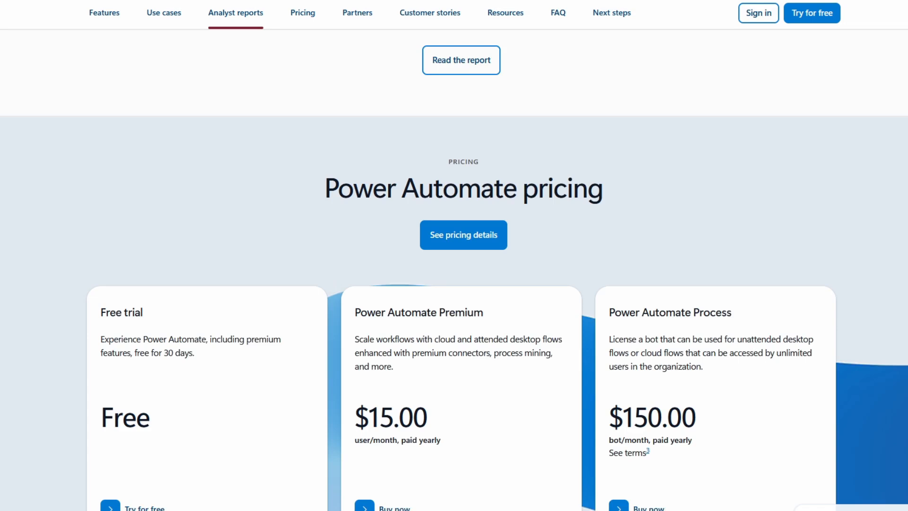
pyautogui.scroll(-3)
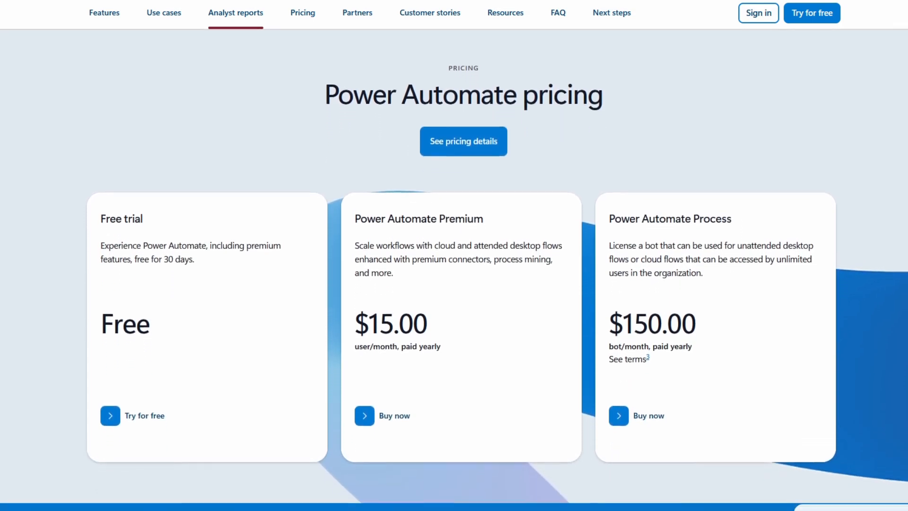
pyautogui.scroll(-3)
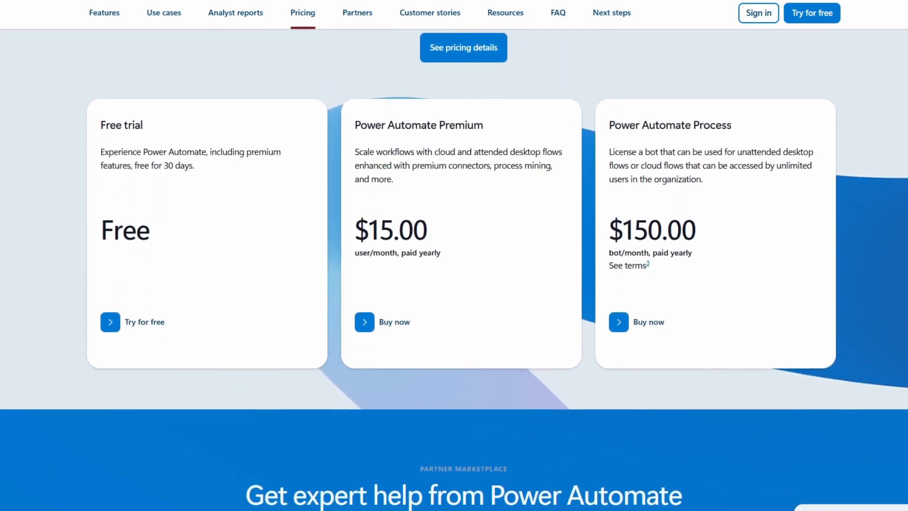
pyautogui.scroll(-3)
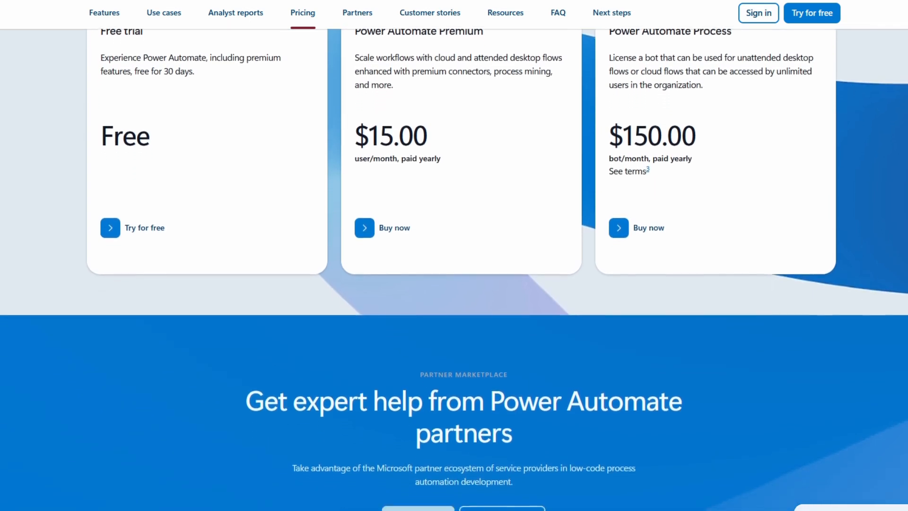
pyautogui.scroll(-3)
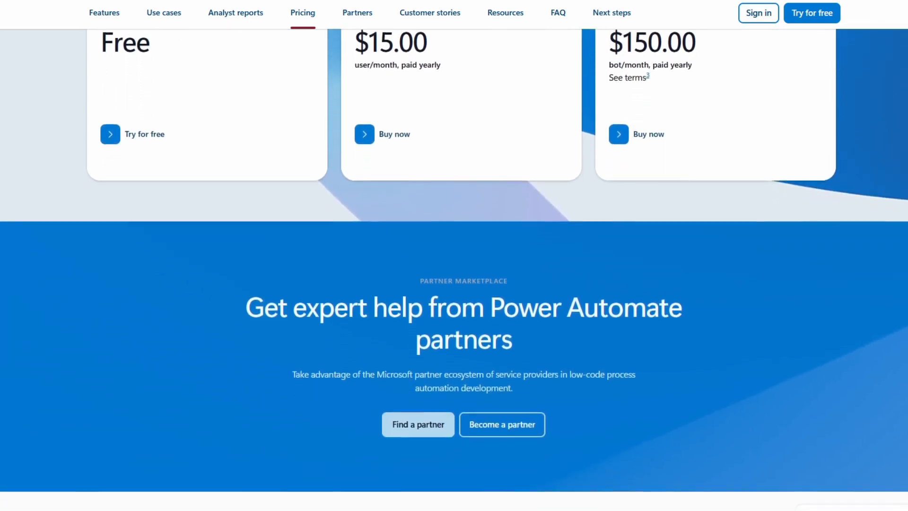
pyautogui.scroll(-3)
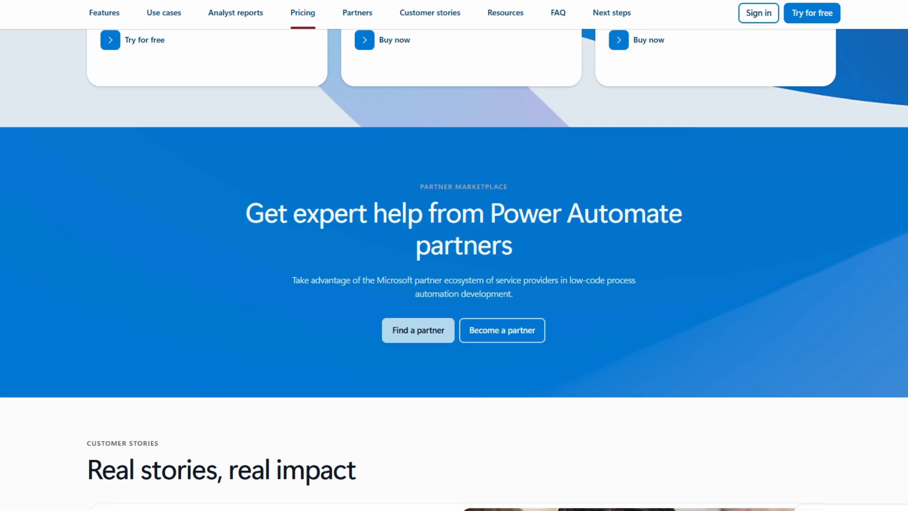
pyautogui.scroll(-3)
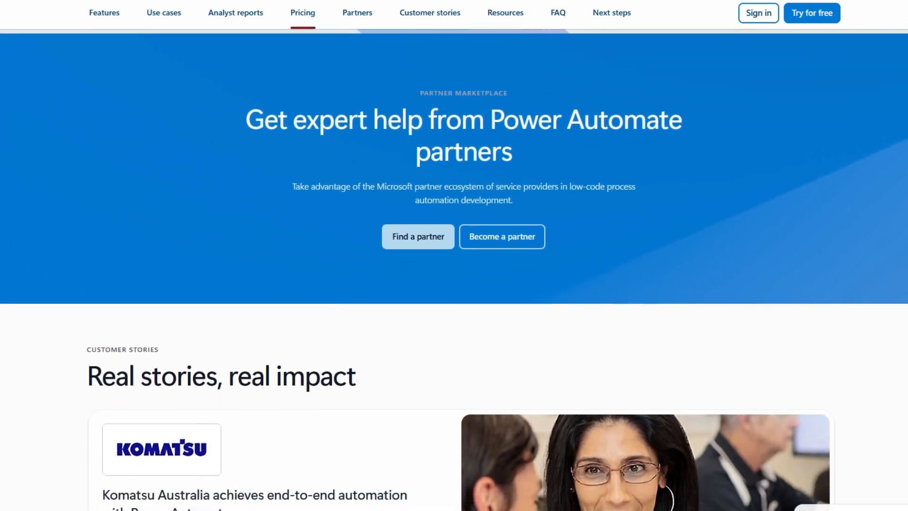
pyautogui.scroll(-3)
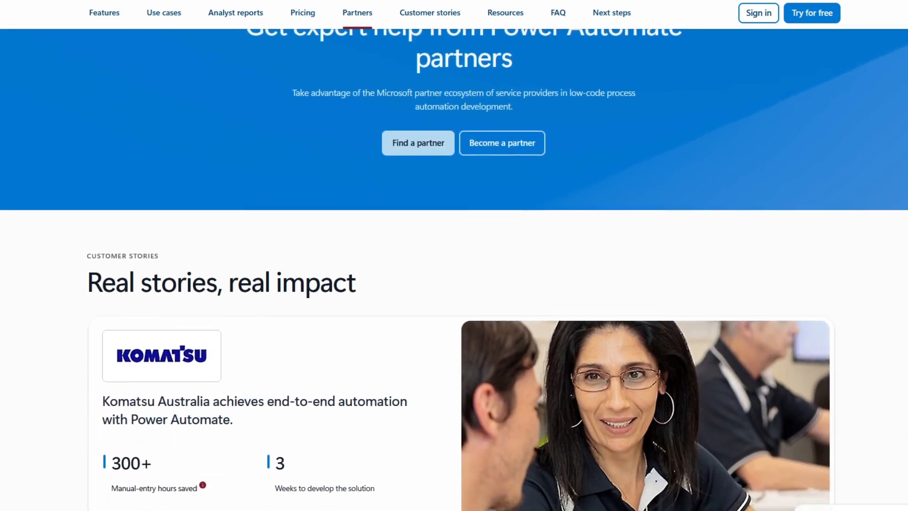
pyautogui.scroll(-3)
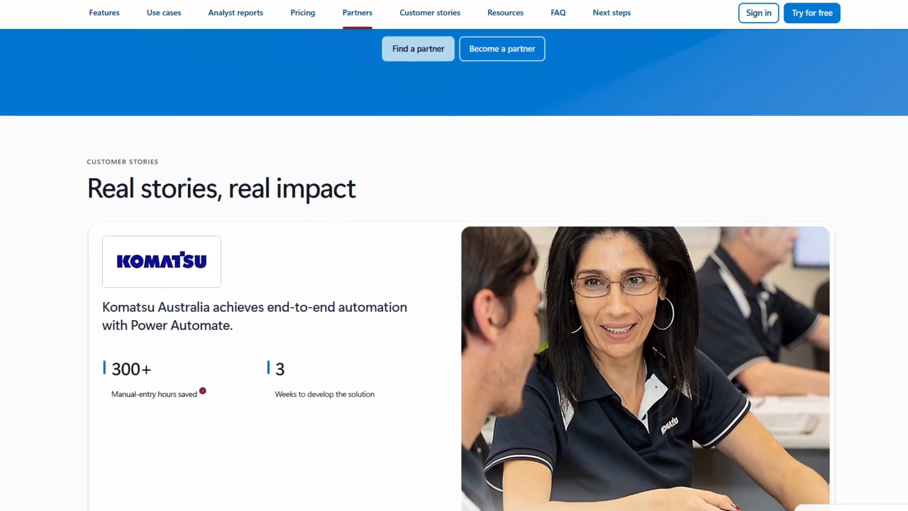
pyautogui.scroll(-3)
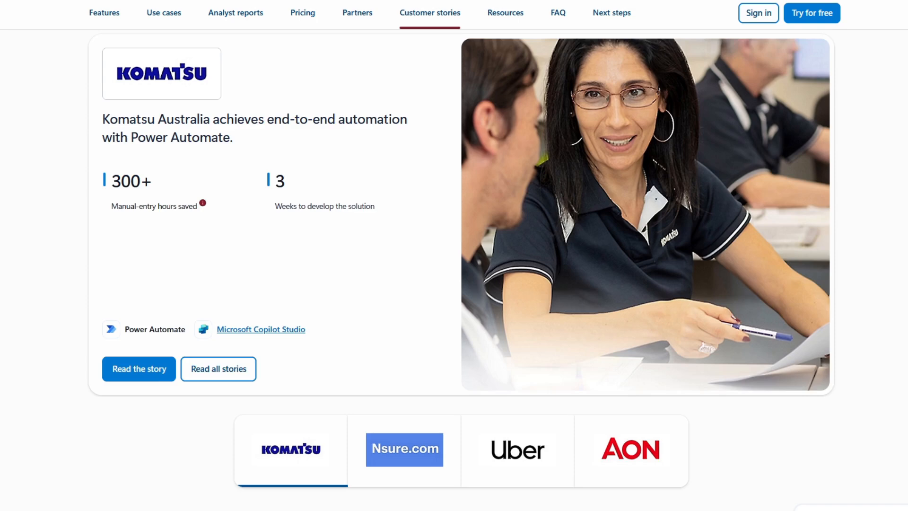
# - Scroll down from the customer stories through the Resources and FAQ sections
pyautogui.scroll(-3)
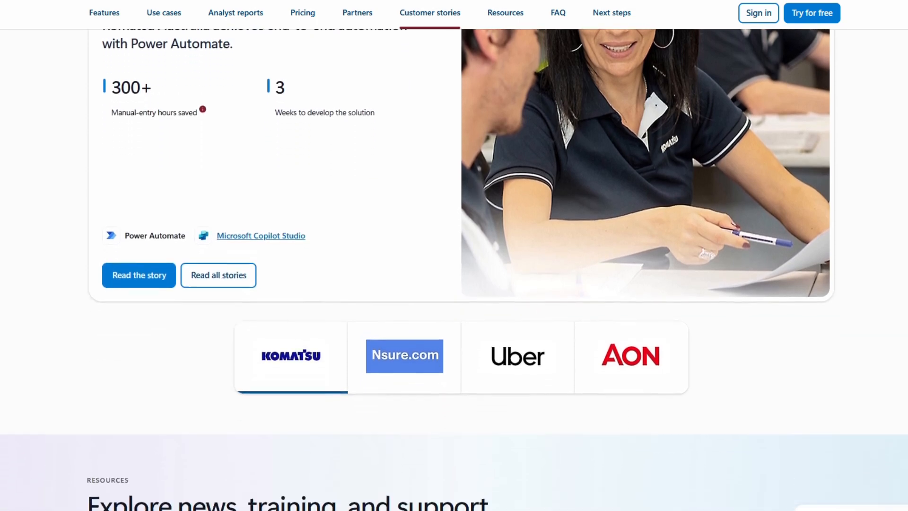
pyautogui.scroll(-3)
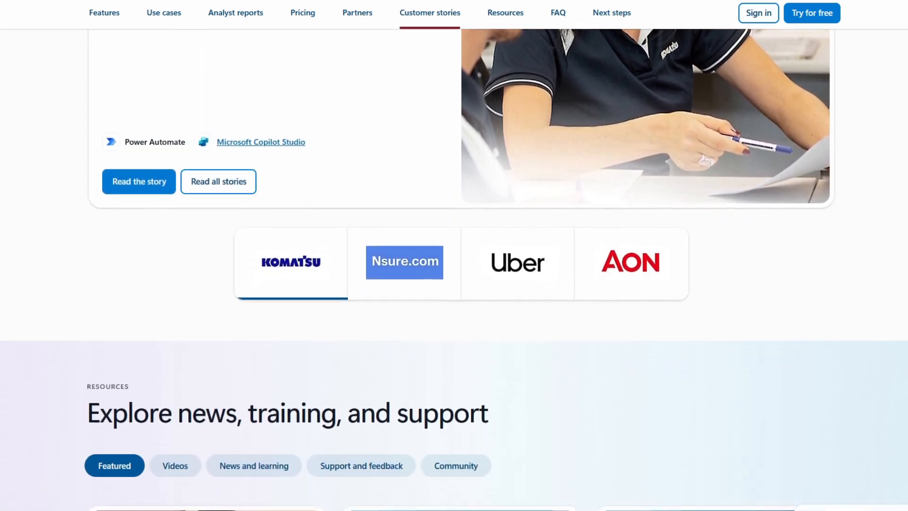
pyautogui.scroll(-3)
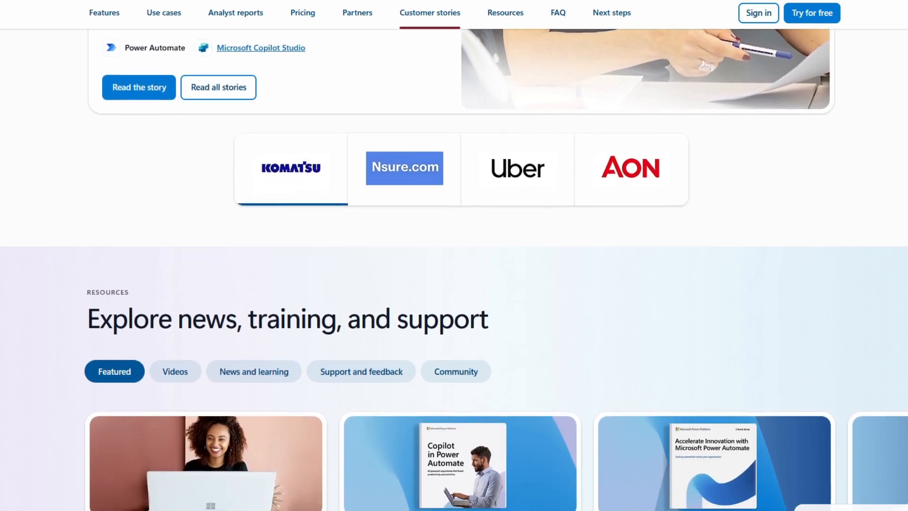
pyautogui.scroll(-3)
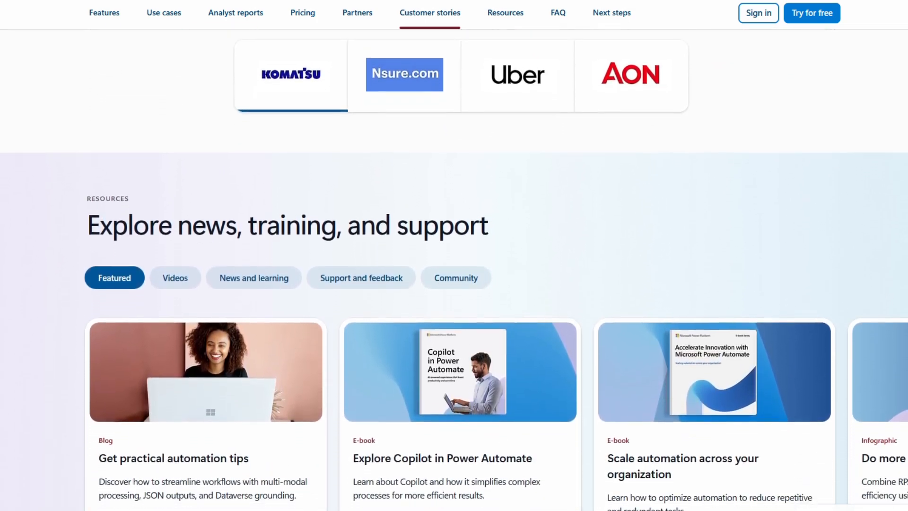
pyautogui.scroll(-3)
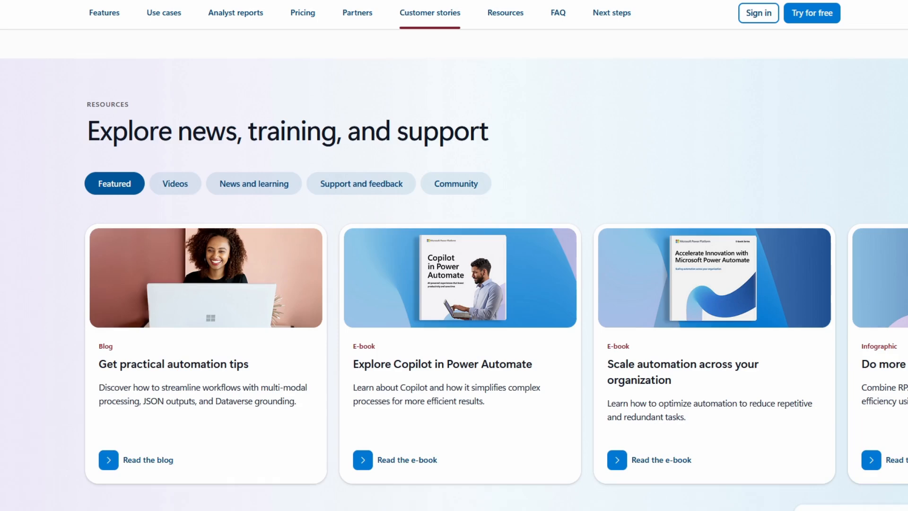
pyautogui.scroll(-3)
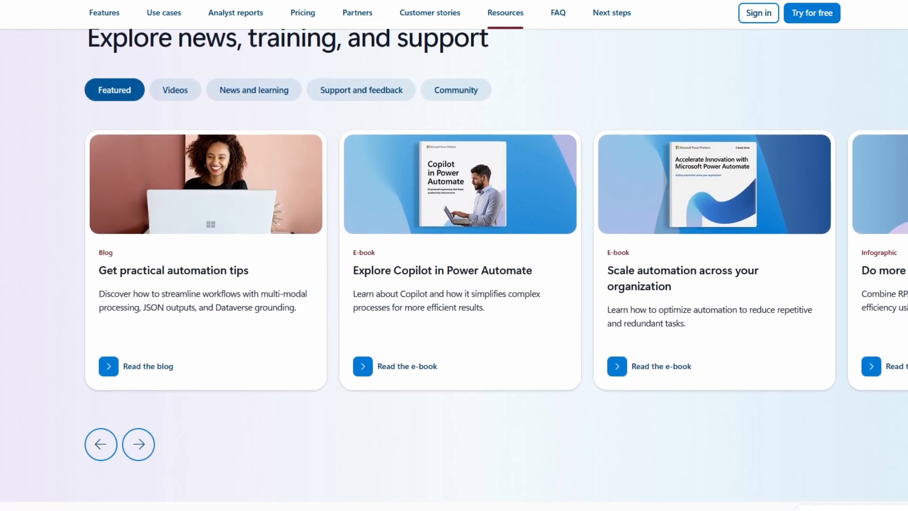
pyautogui.scroll(-3)
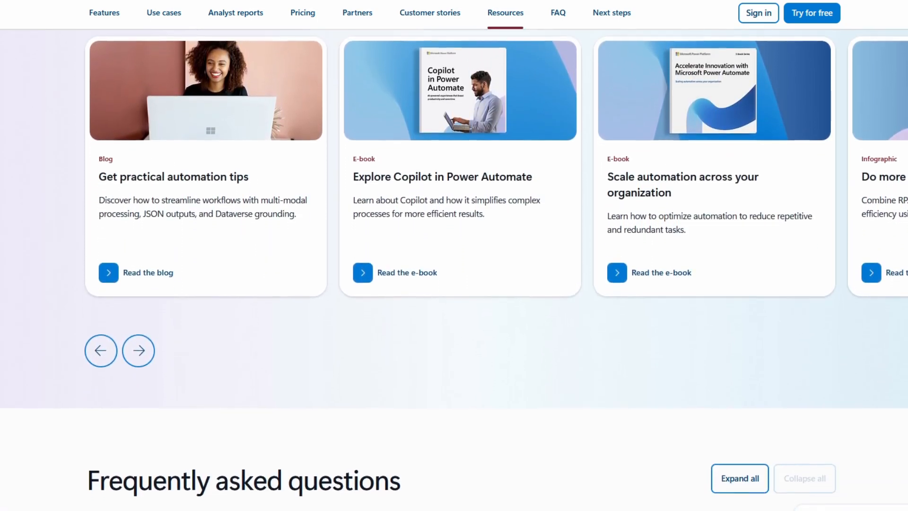
pyautogui.scroll(-3)
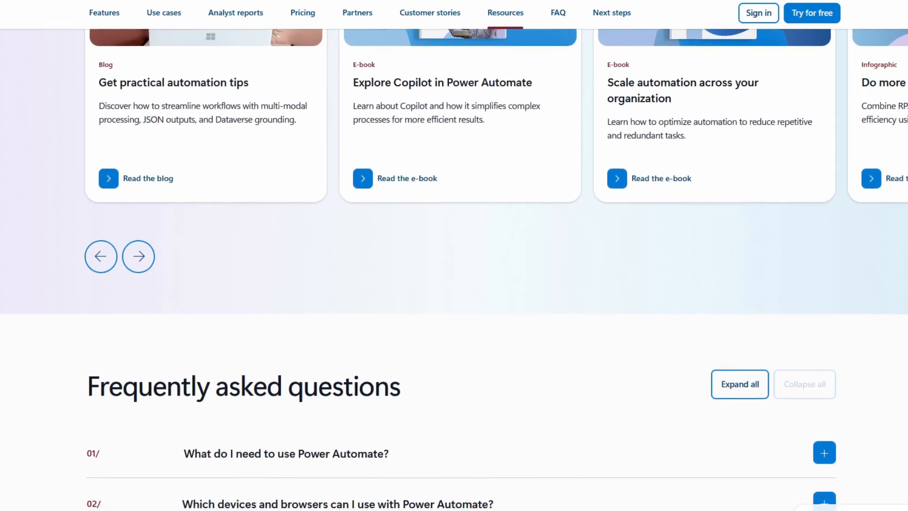
pyautogui.scroll(-3)
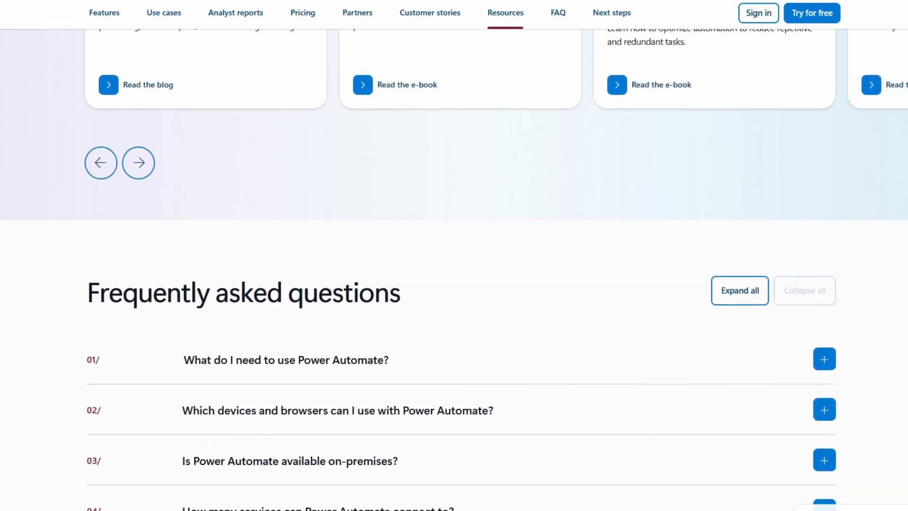
pyautogui.scroll(-3)
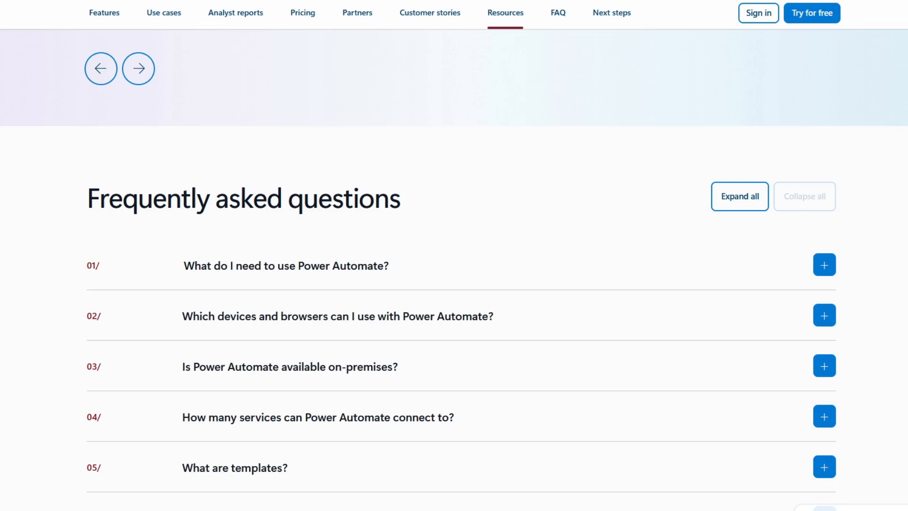
pyautogui.scroll(-3)
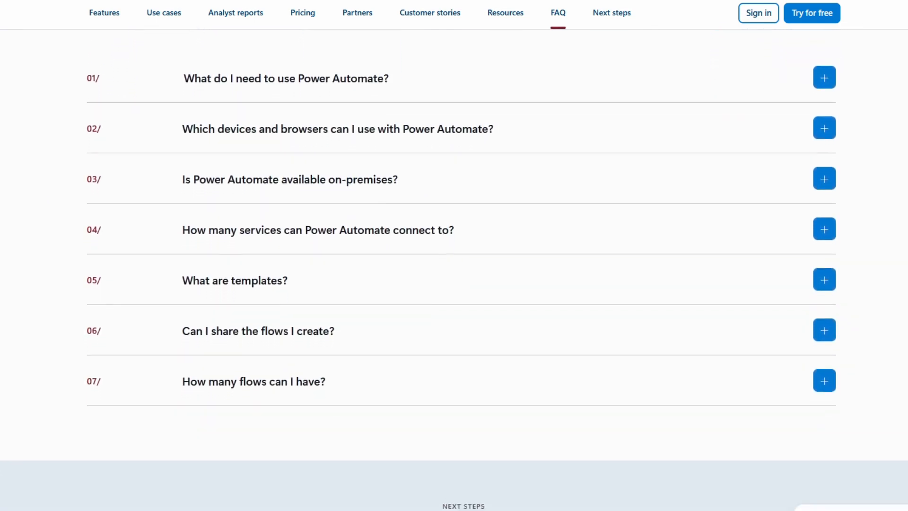
# - Continue down past the Take the next step cards to the footnotes and site footer
pyautogui.scroll(-3)
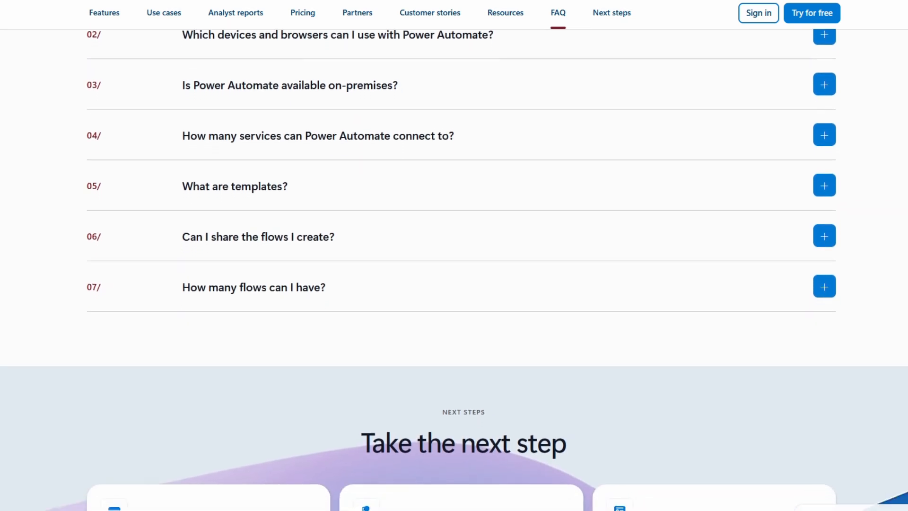
pyautogui.scroll(-3)
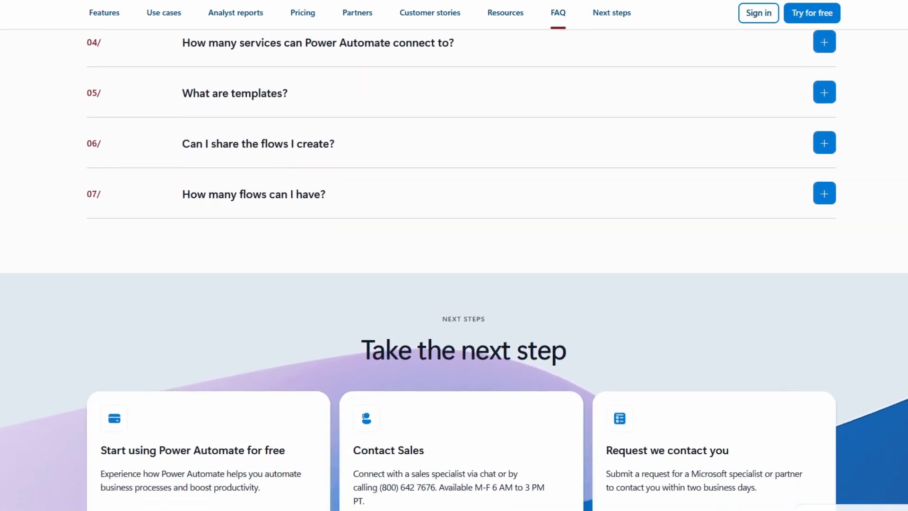
pyautogui.scroll(-3)
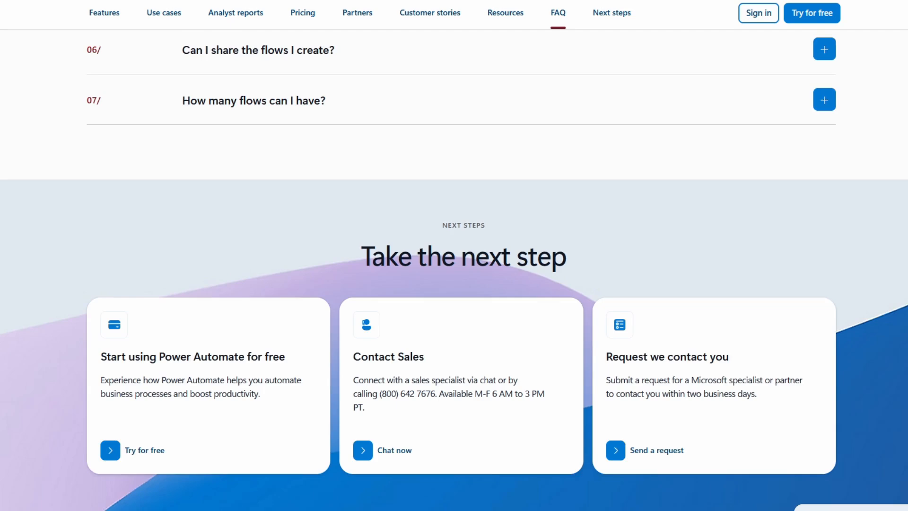
pyautogui.scroll(-3)
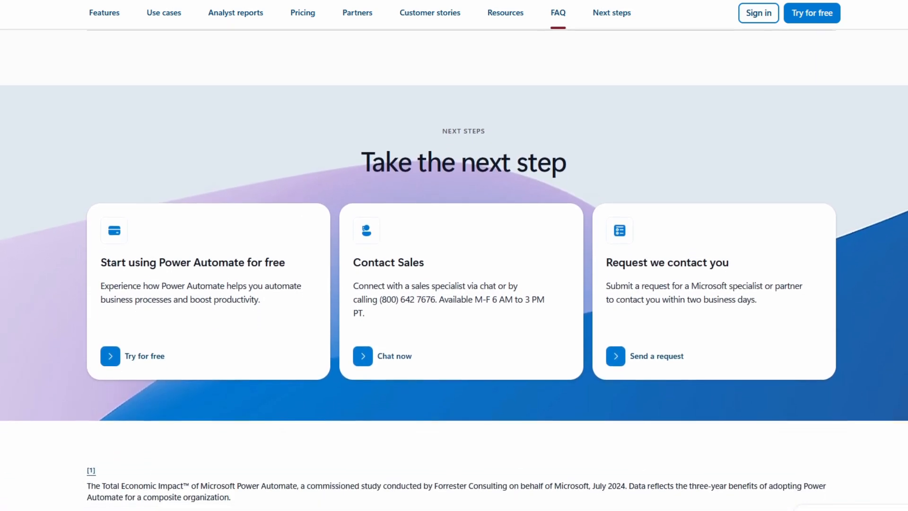
pyautogui.scroll(-3)
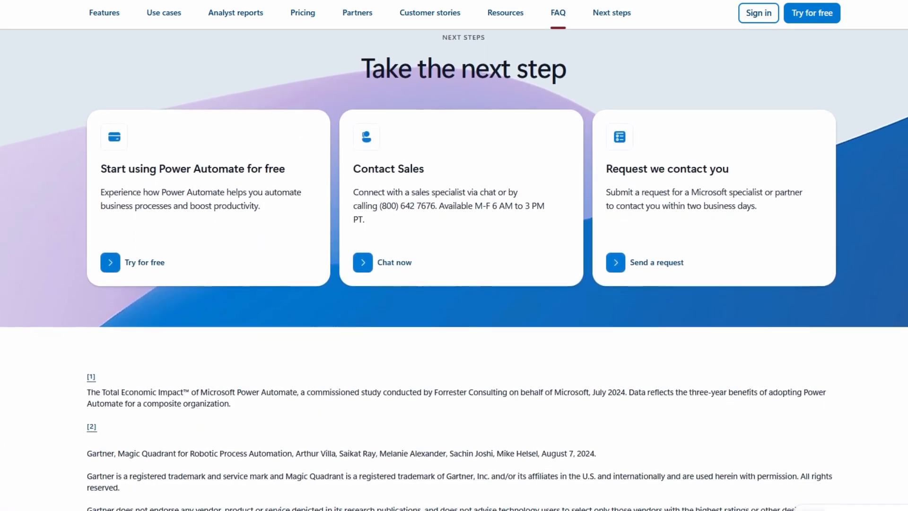
pyautogui.scroll(-3)
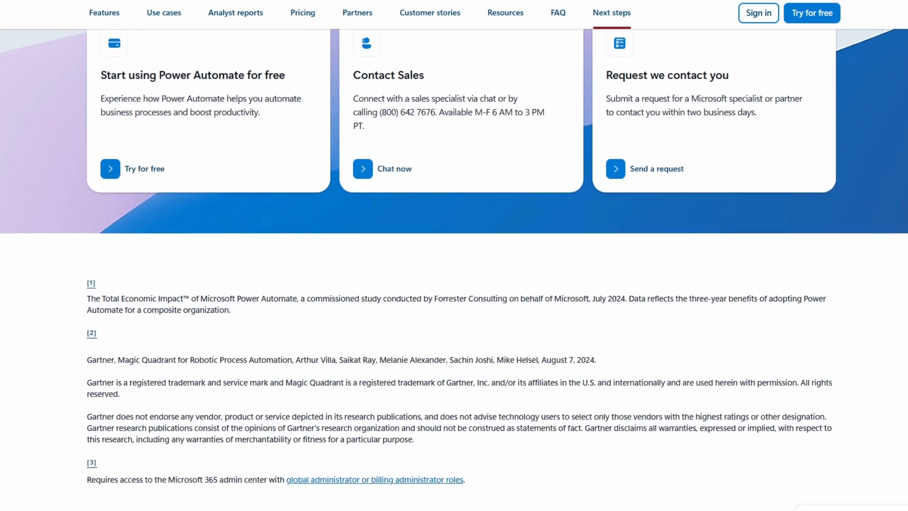
pyautogui.scroll(-3)
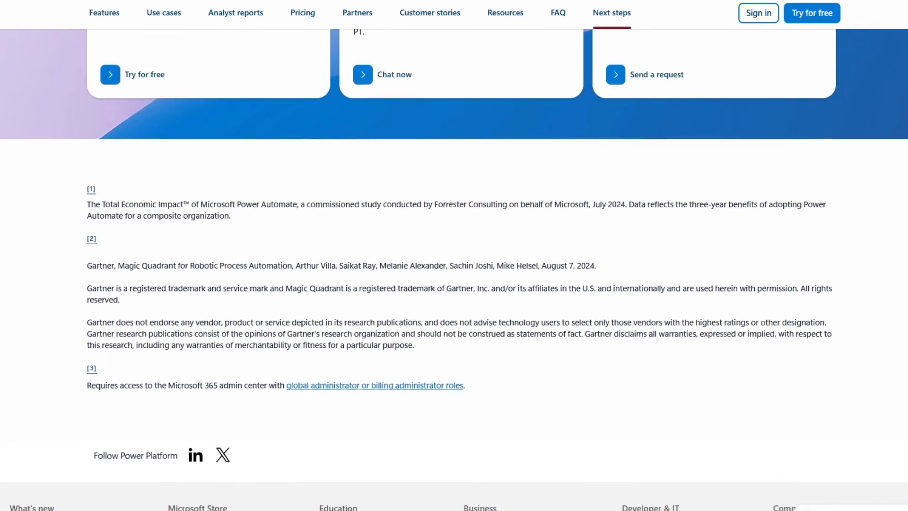
pyautogui.scroll(-3)
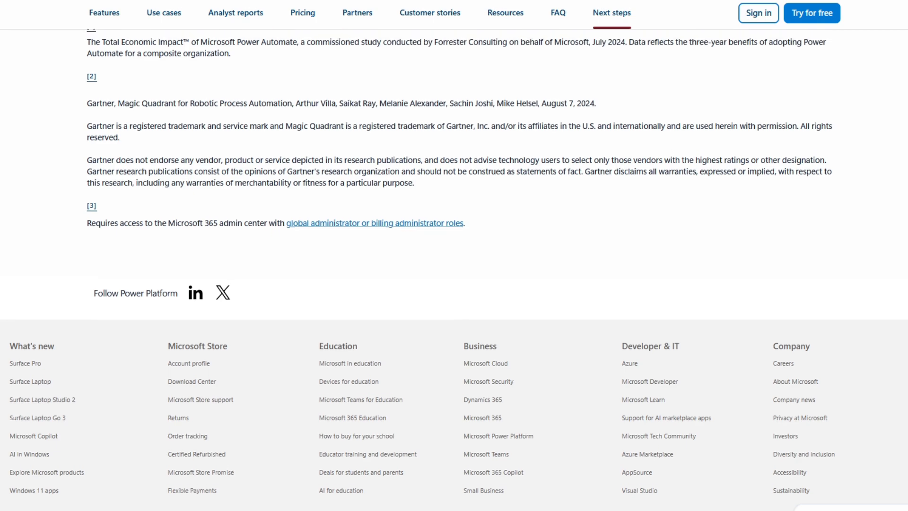
pyautogui.scroll(3)
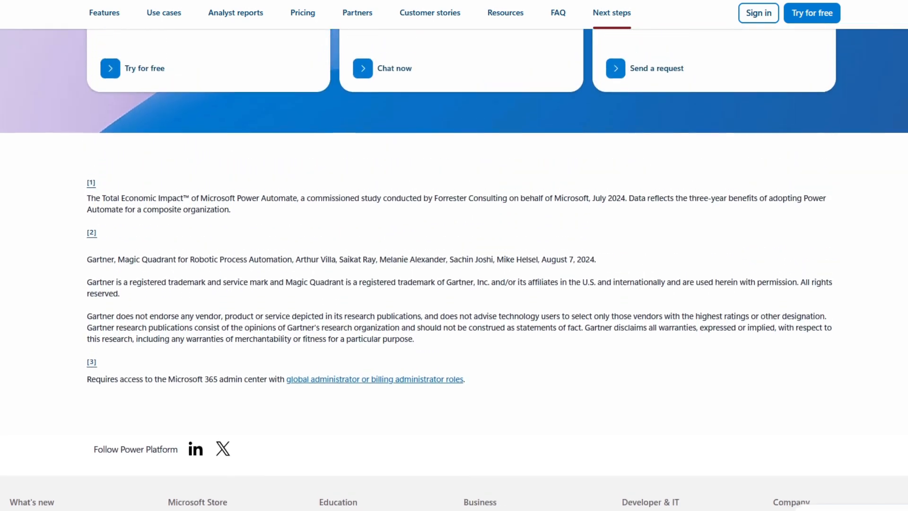
# - Scroll back up from the productivity statistics through the use cases section
pyautogui.scroll(3)
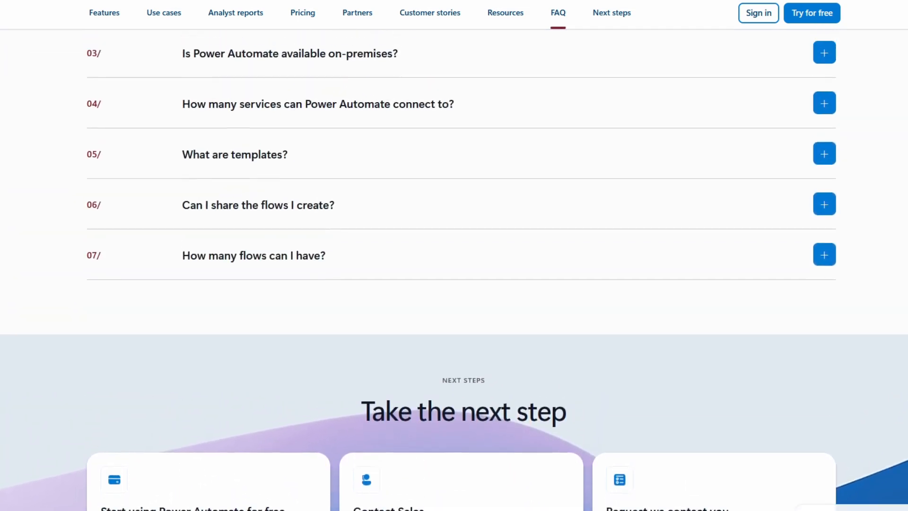
pyautogui.scroll(3)
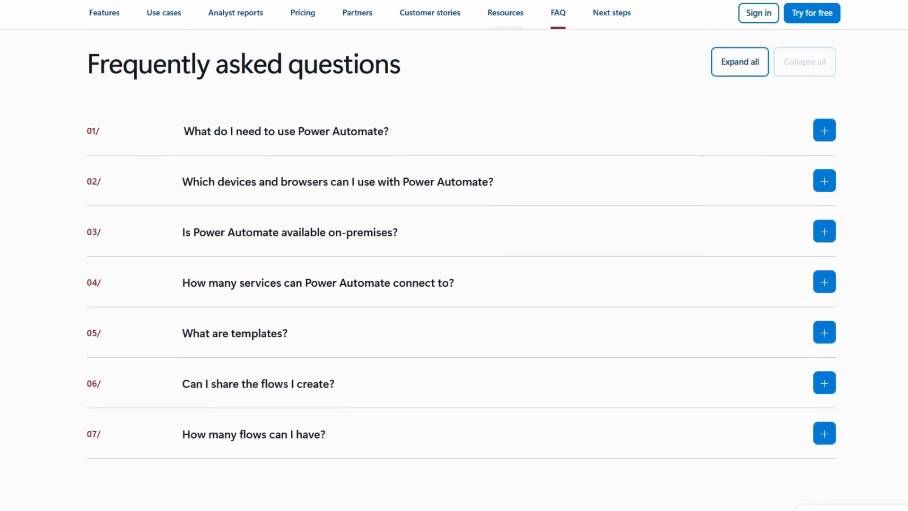
pyautogui.scroll(3)
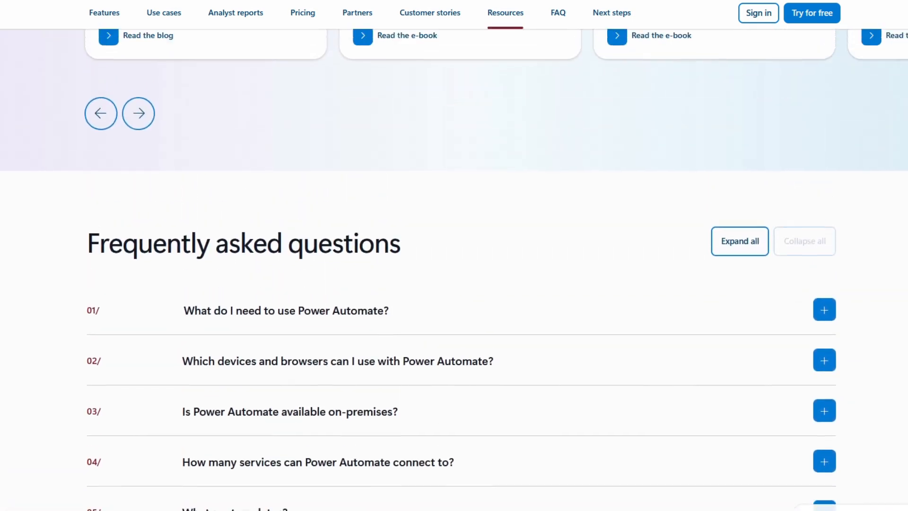
pyautogui.scroll(3)
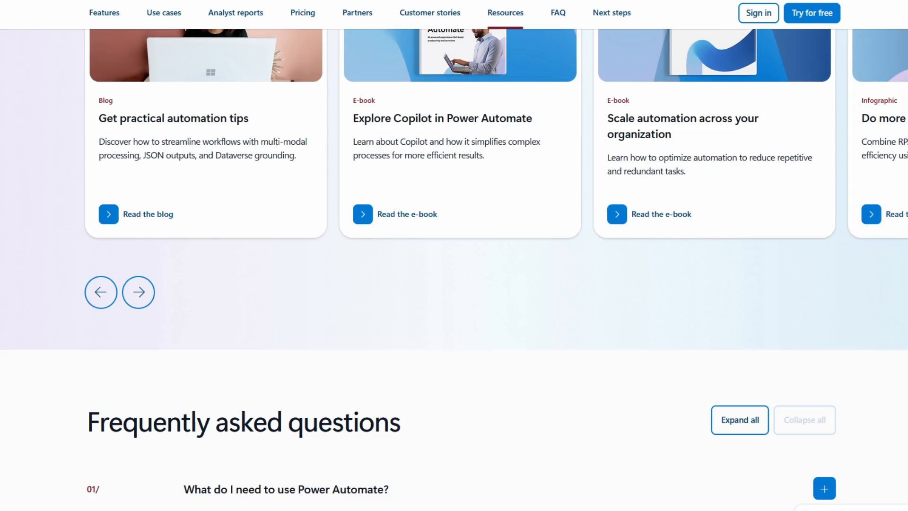
pyautogui.scroll(3)
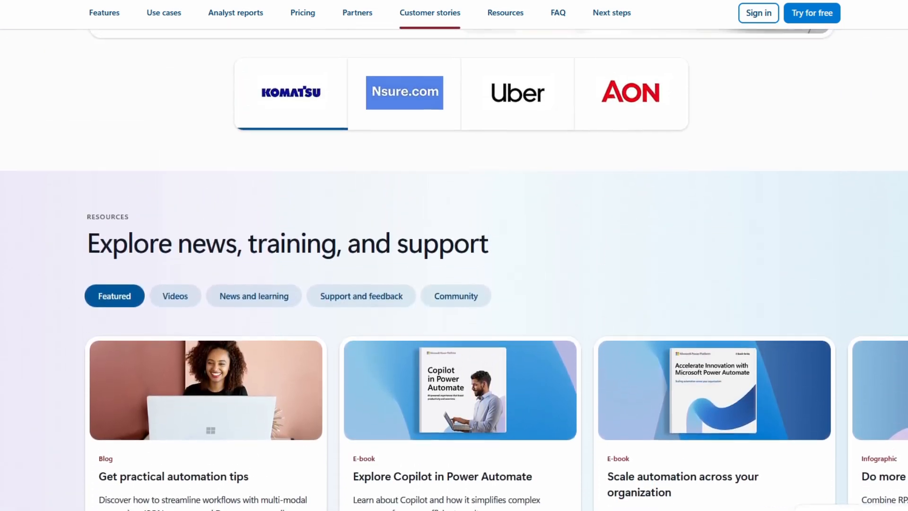
pyautogui.scroll(3)
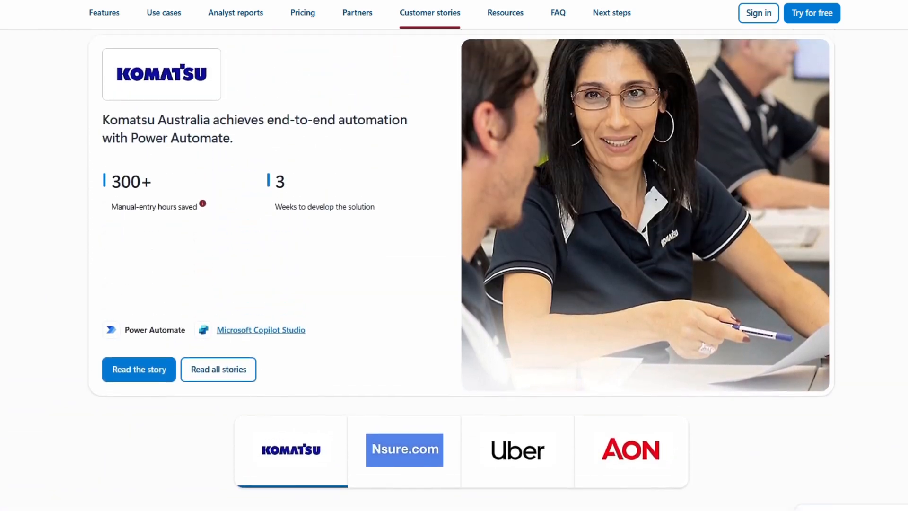
pyautogui.click(357, 13)
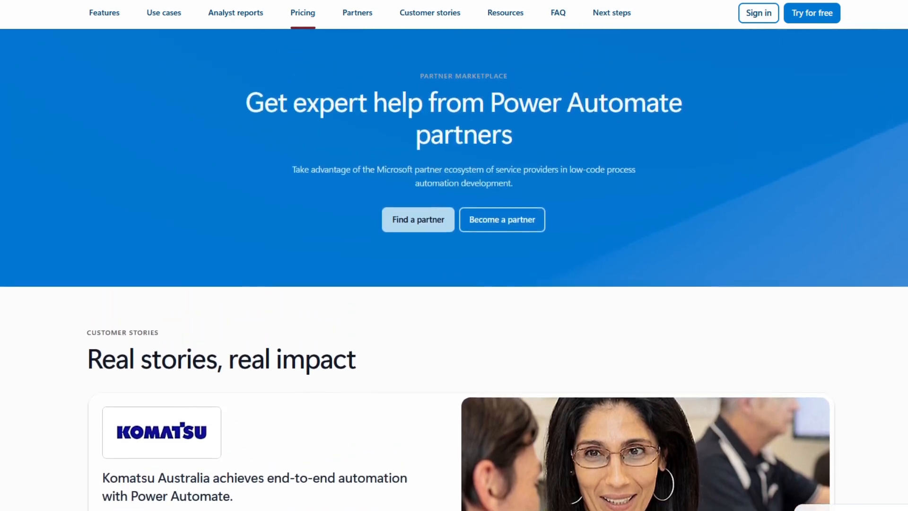
# - Continue up through the features overview to the hero banner at the top of the page
pyautogui.scroll(3)
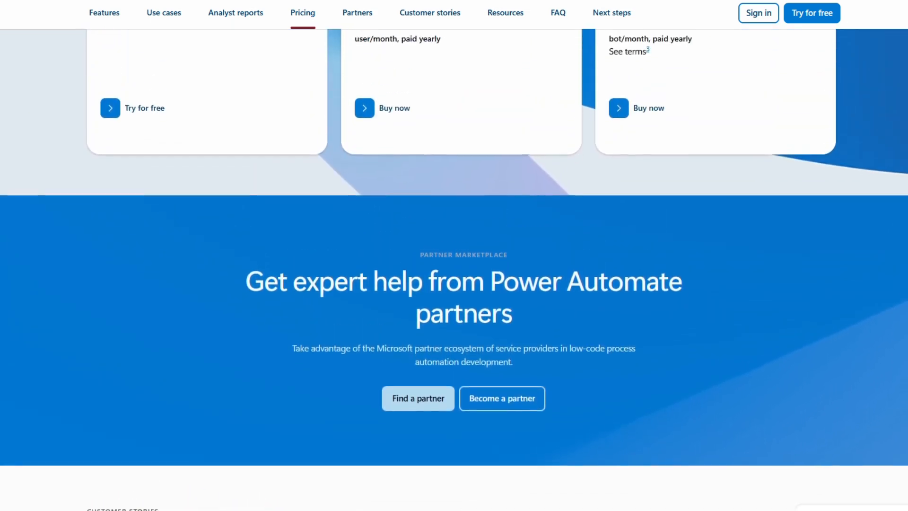
pyautogui.scroll(3)
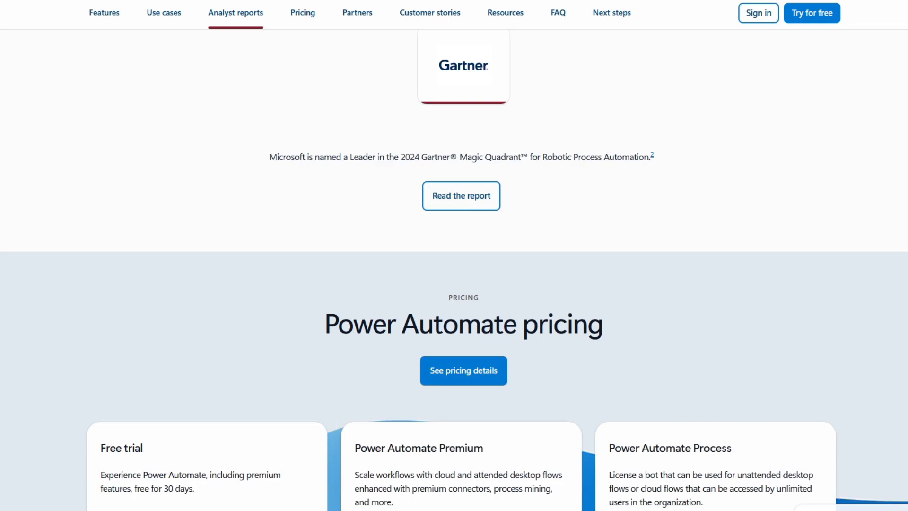
pyautogui.scroll(3)
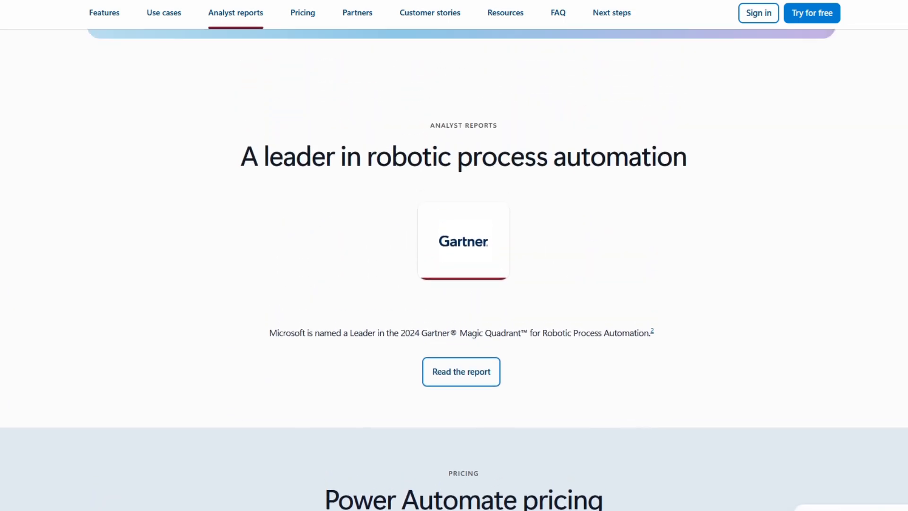
pyautogui.scroll(3)
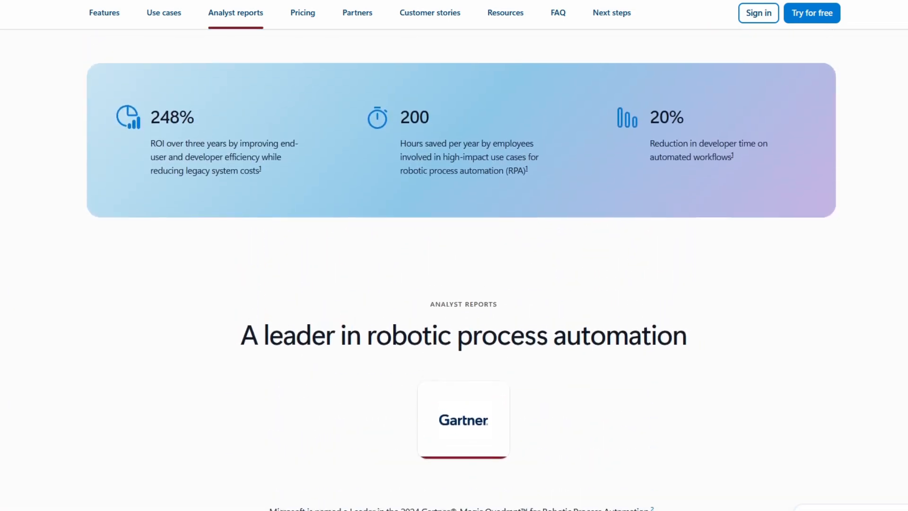
pyautogui.click(163, 12)
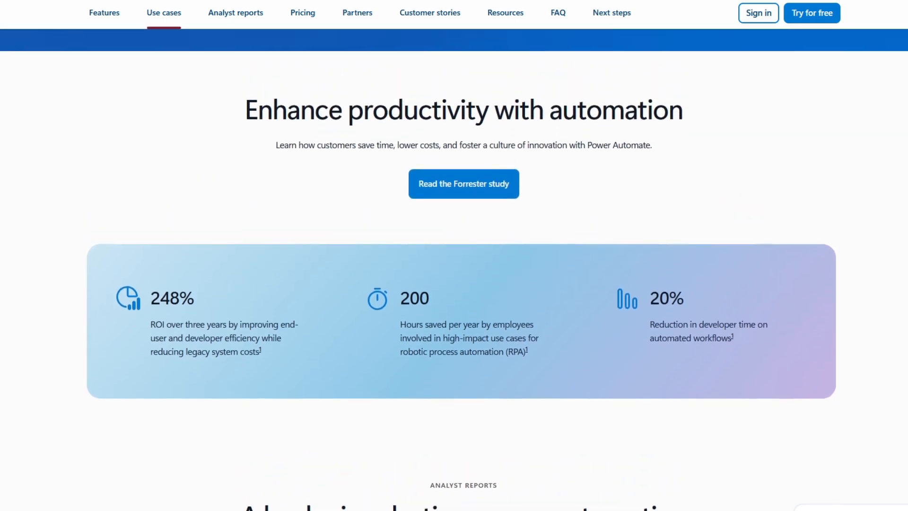
pyautogui.scroll(3)
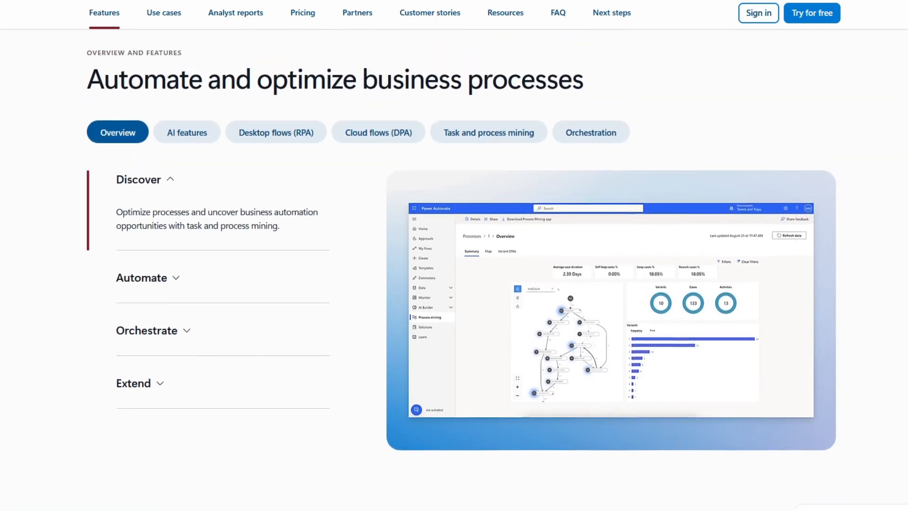
pyautogui.scroll(3)
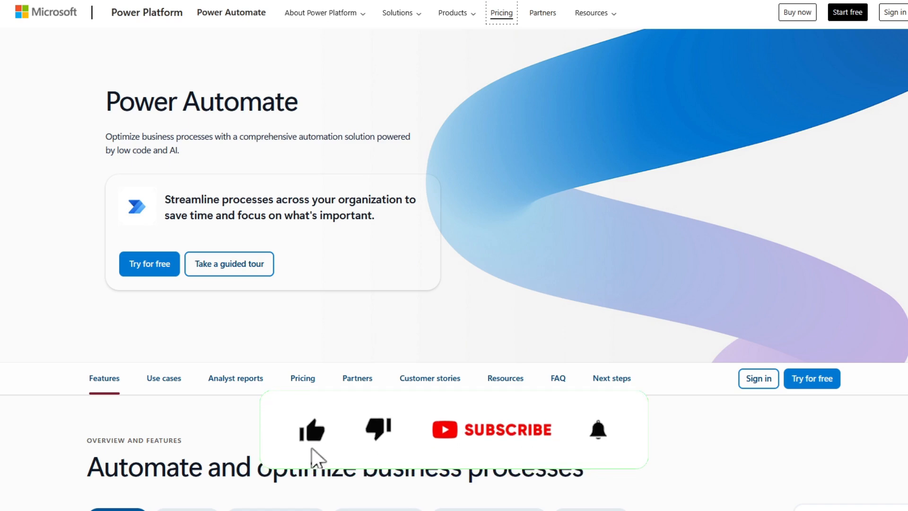
pyautogui.click(501, 429)
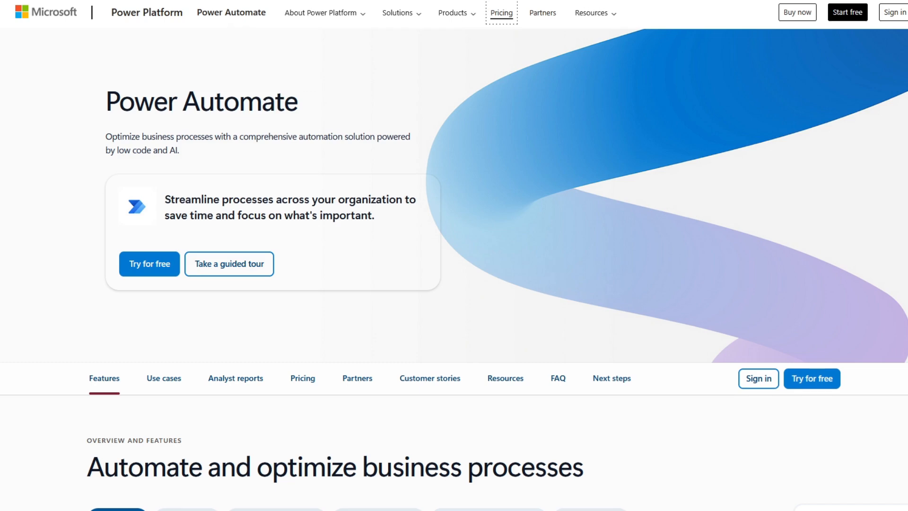
# - Scroll down the product page again through the features, use cases and analyst report sections
pyautogui.scroll(-3)
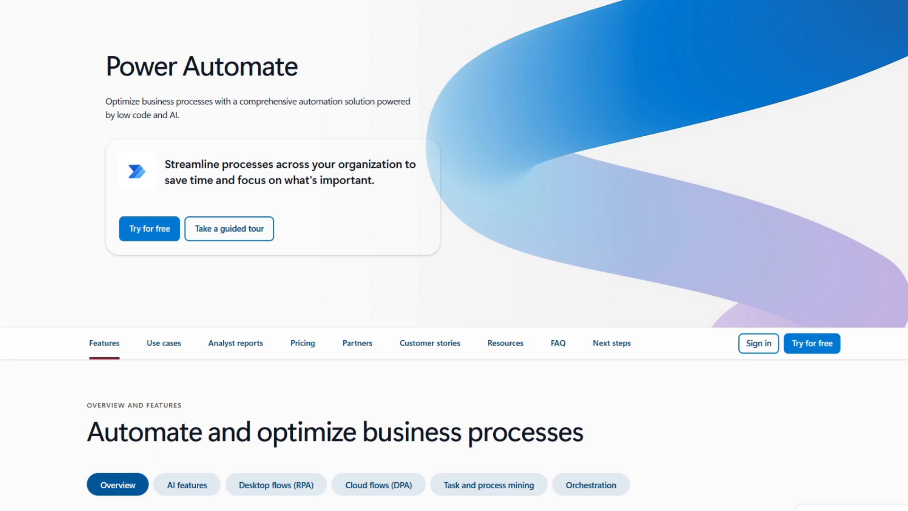
pyautogui.scroll(-3)
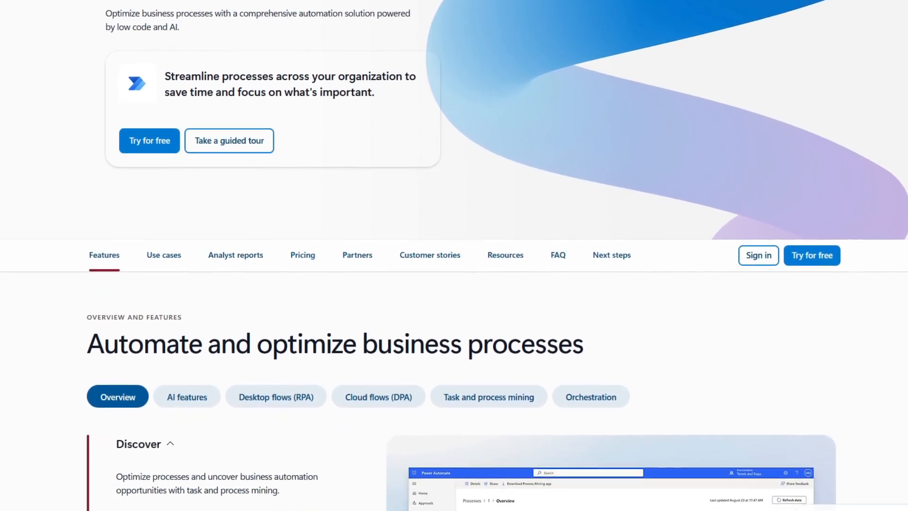
pyautogui.scroll(-3)
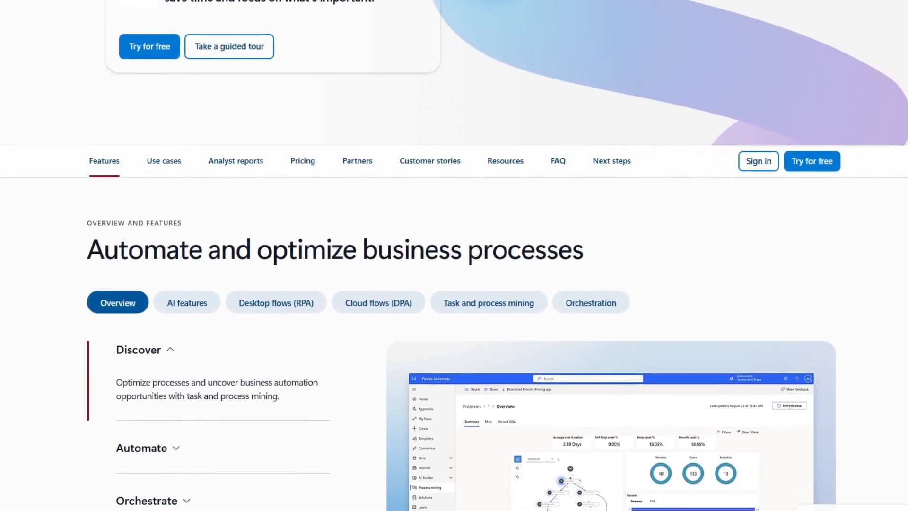
pyautogui.scroll(-3)
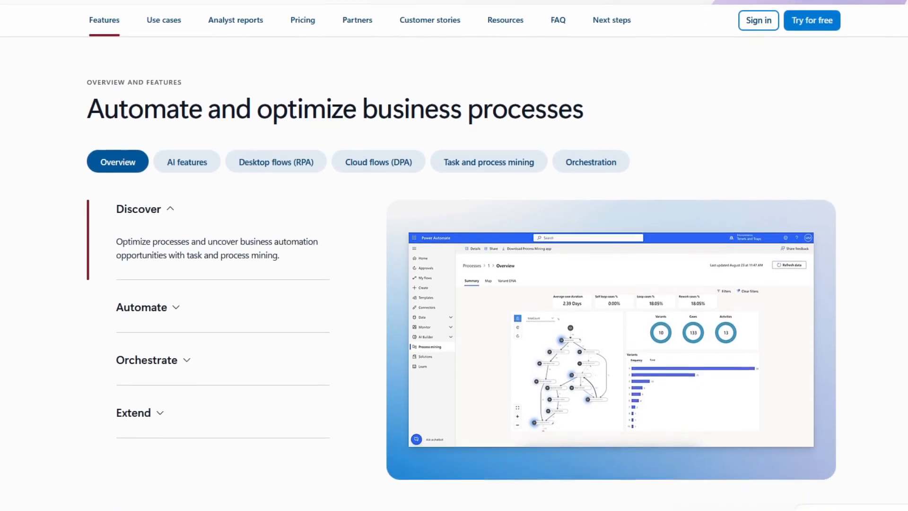
pyautogui.scroll(-3)
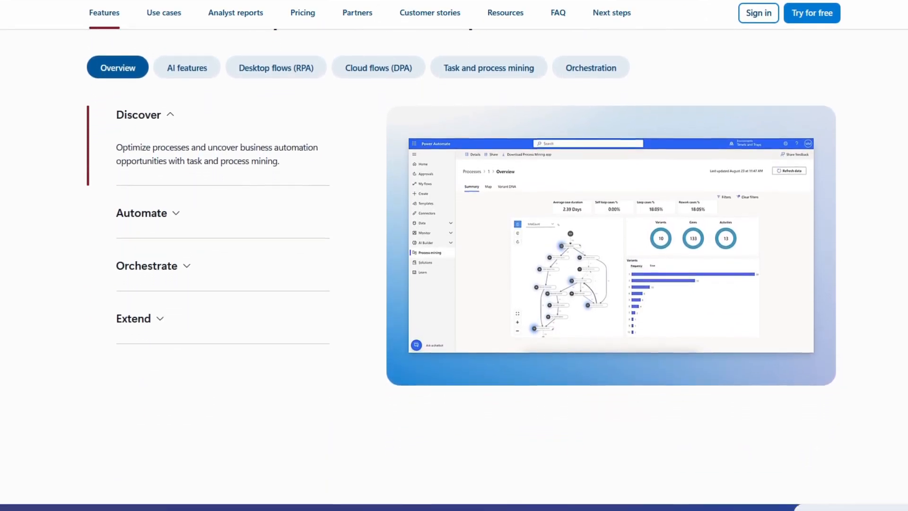
pyautogui.scroll(-3)
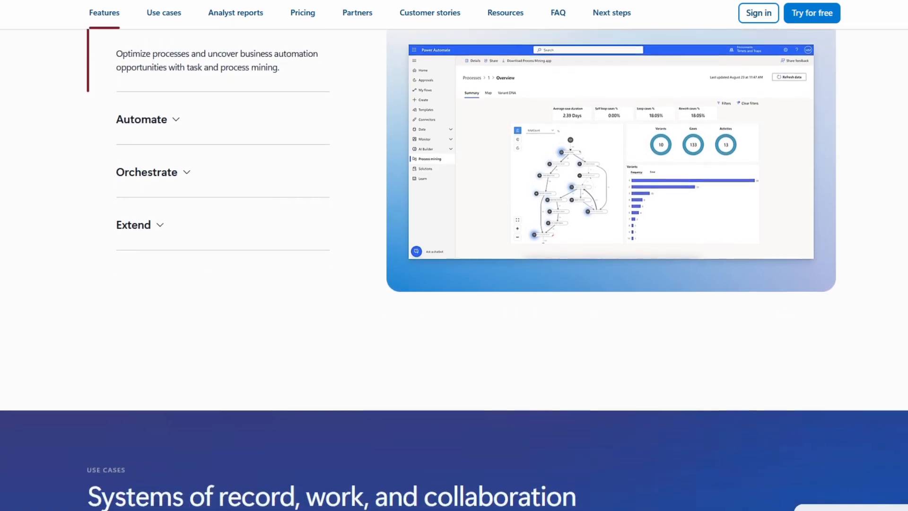
pyautogui.scroll(-3)
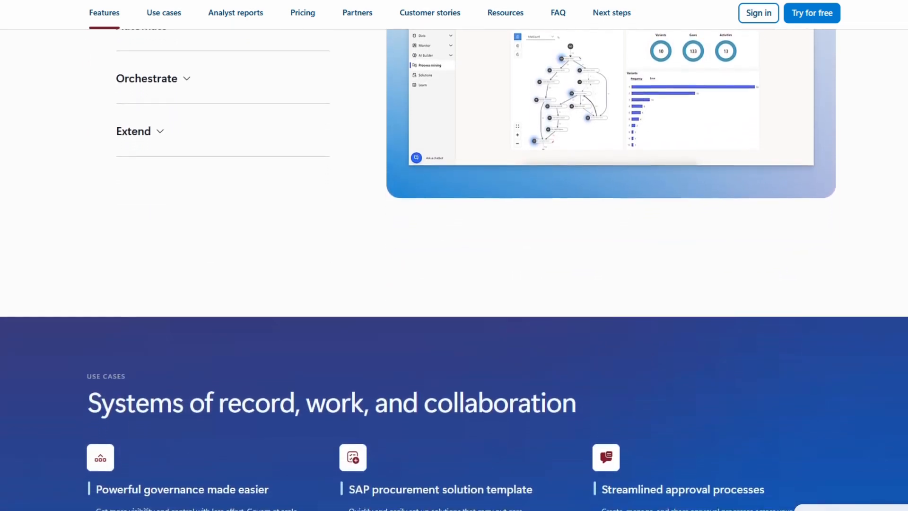
pyautogui.scroll(-3)
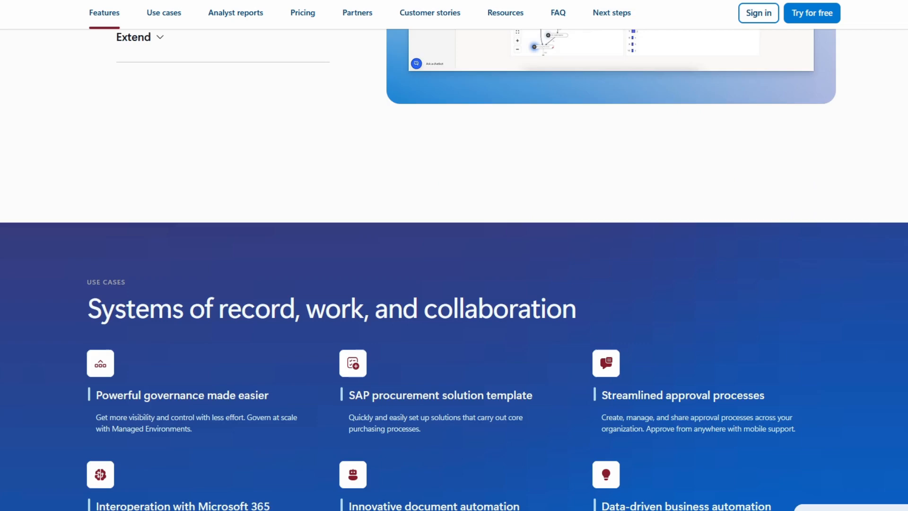
pyautogui.scroll(-3)
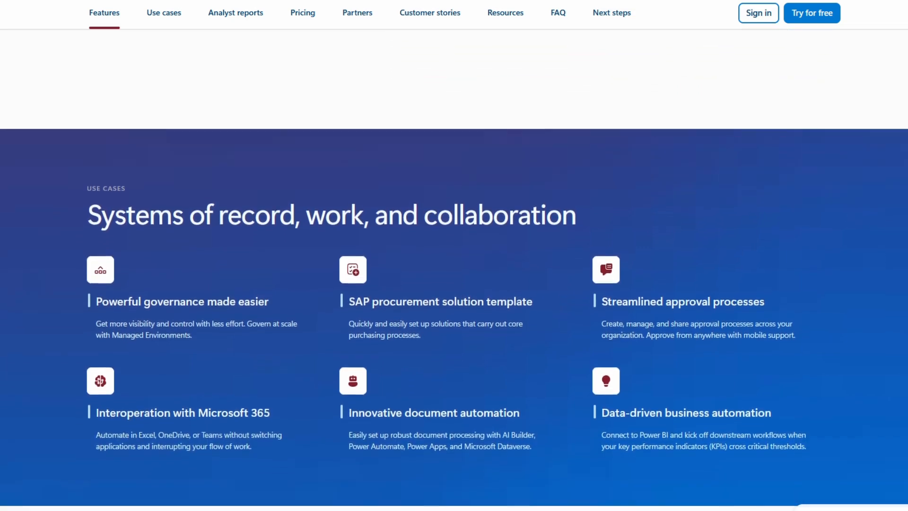
pyautogui.scroll(-3)
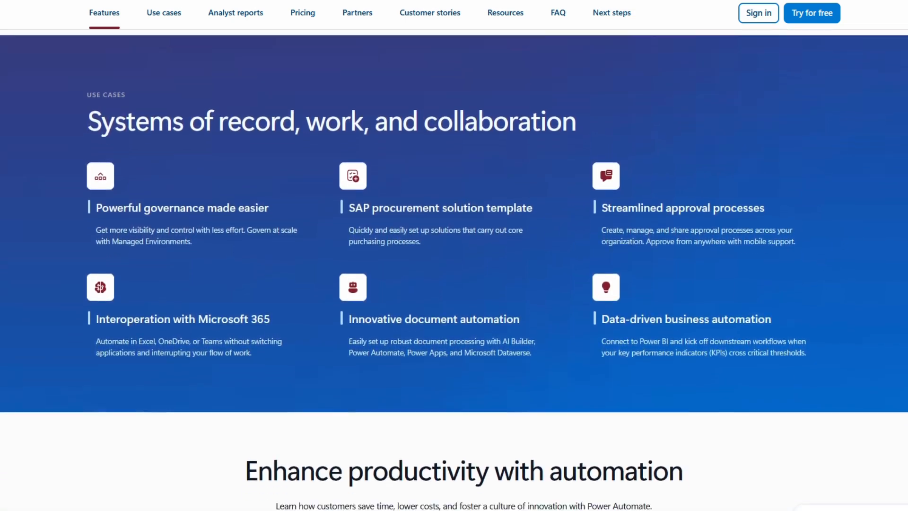
pyautogui.scroll(-3)
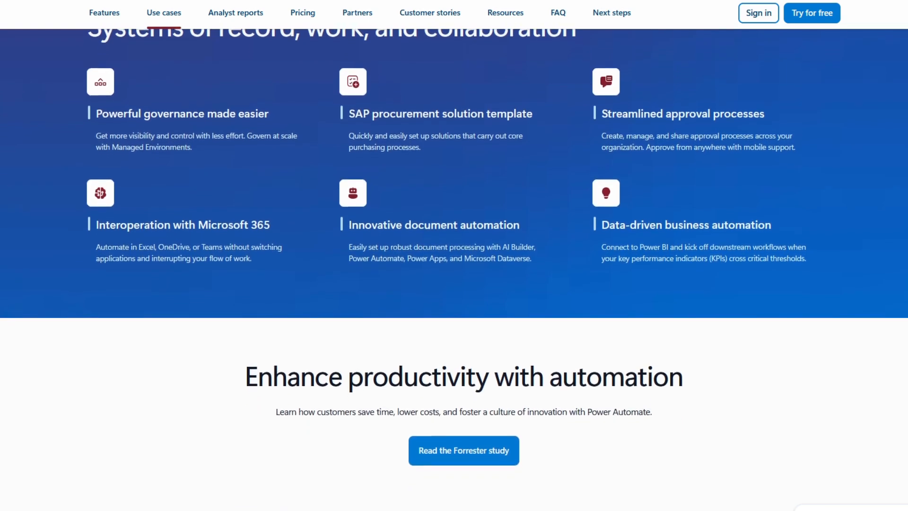
pyautogui.scroll(-3)
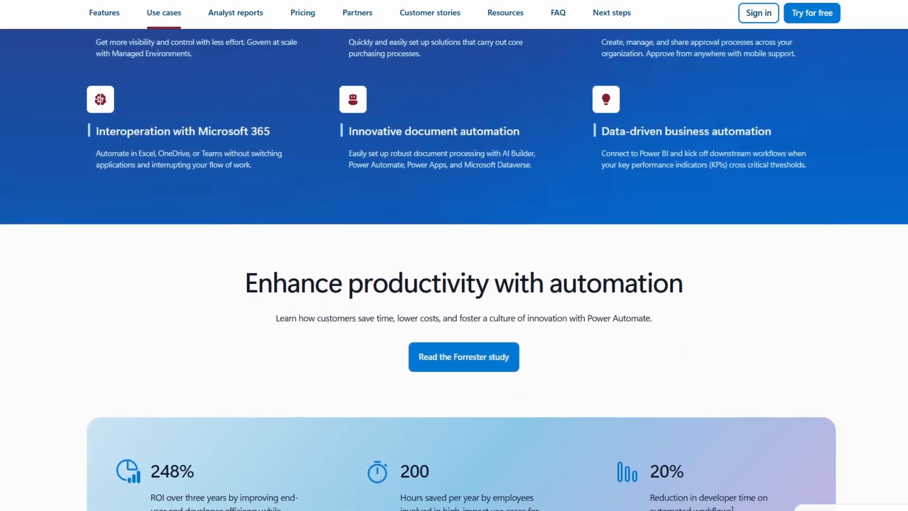
pyautogui.scroll(-3)
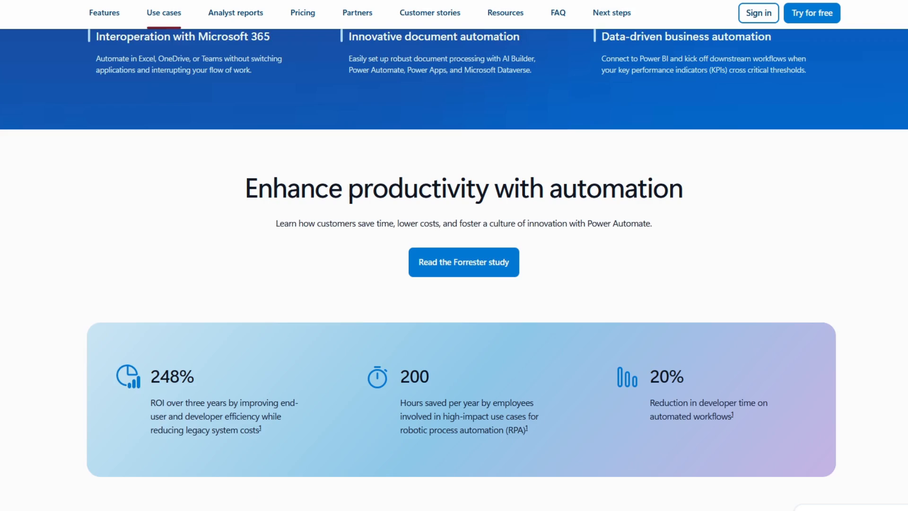
pyautogui.scroll(-3)
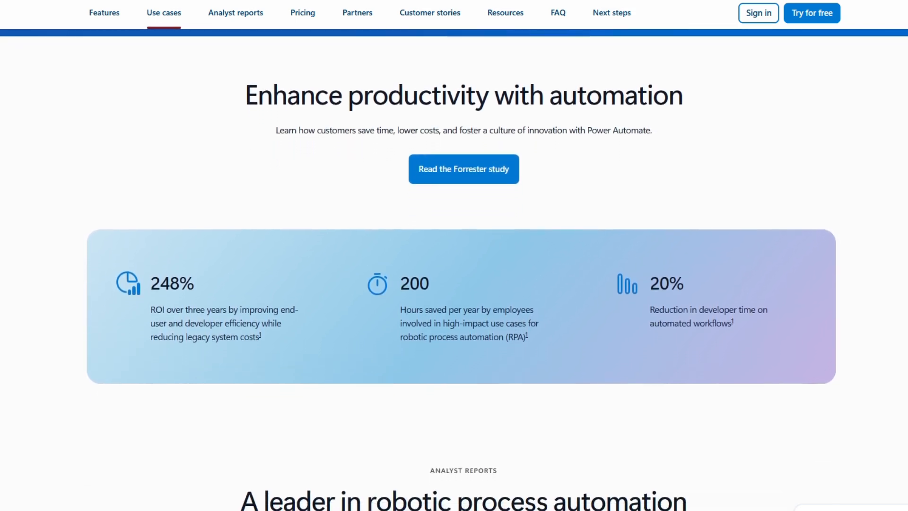
pyautogui.scroll(-3)
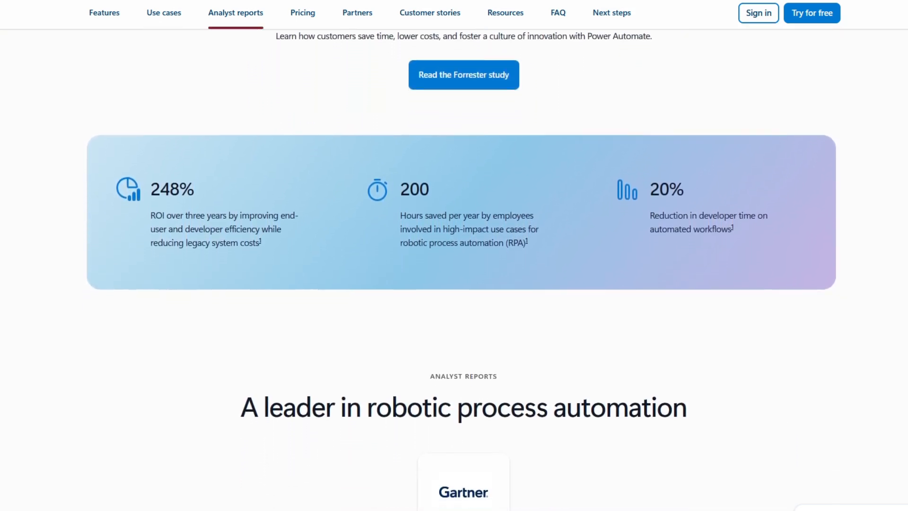
# - Continue down past pricing and the partner banner to the Real stories, real impact section with Komatsu
pyautogui.scroll(-3)
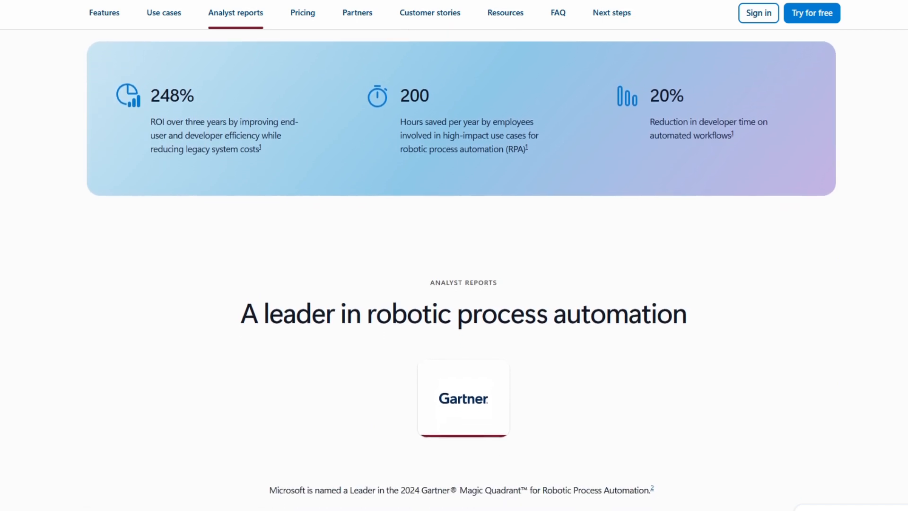
pyautogui.scroll(-3)
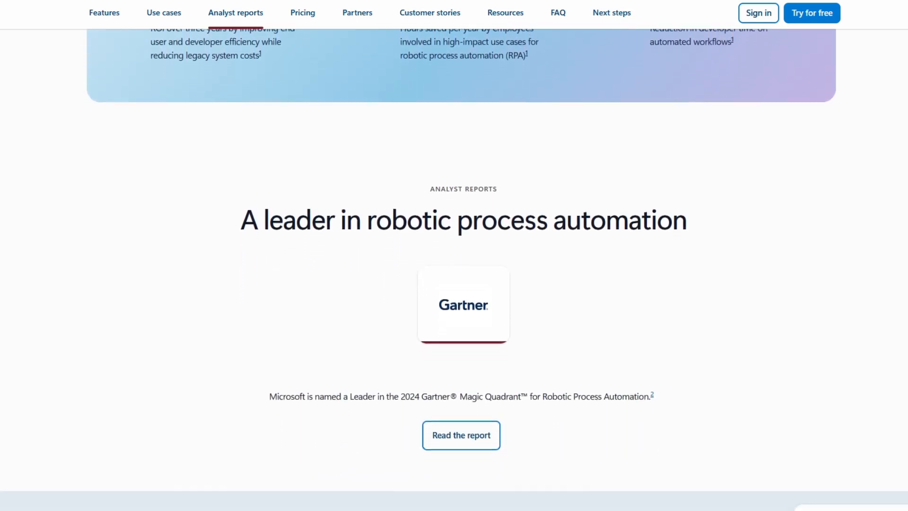
pyautogui.scroll(-3)
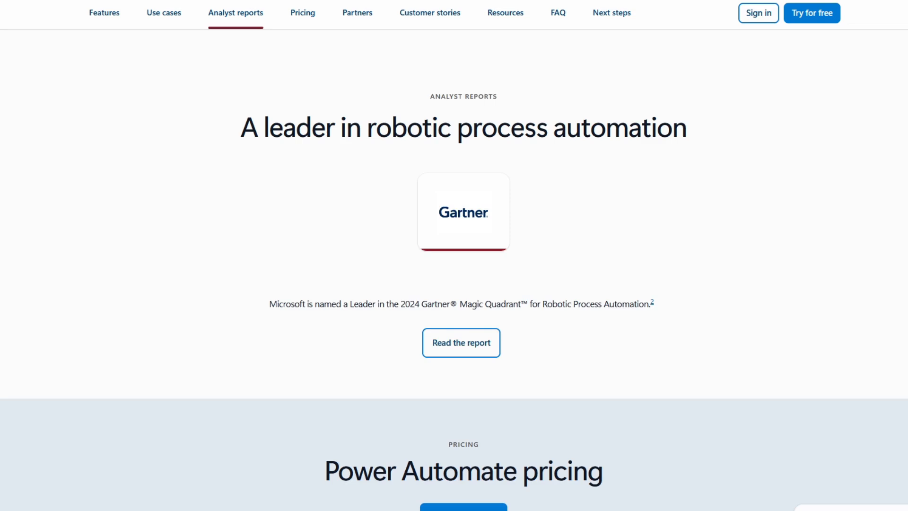
pyautogui.scroll(-3)
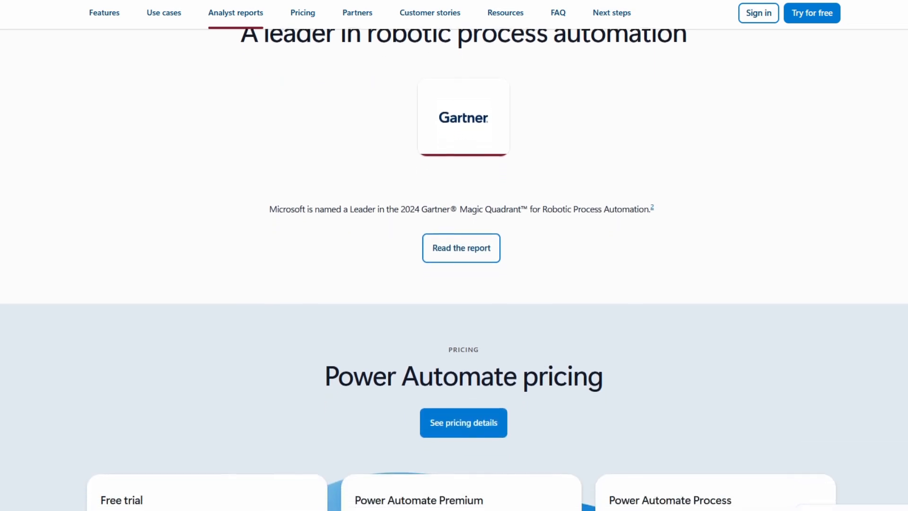
pyautogui.scroll(-3)
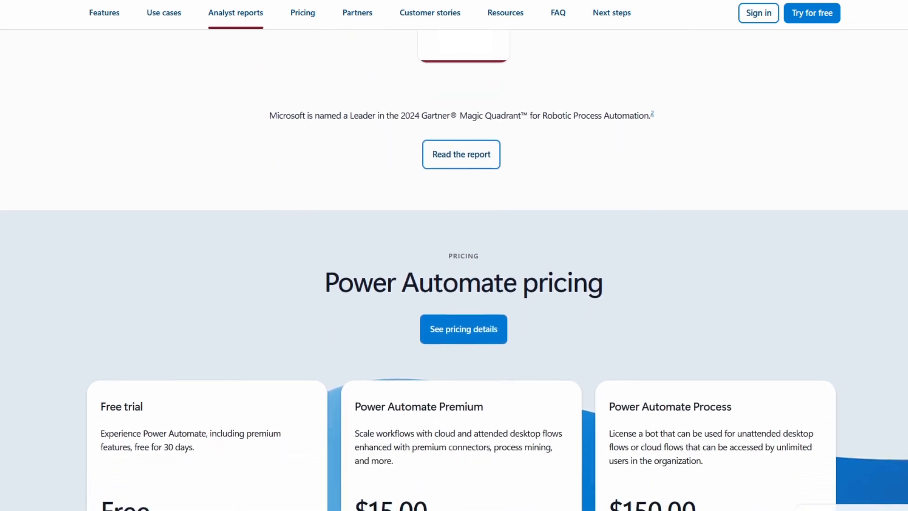
pyautogui.scroll(-3)
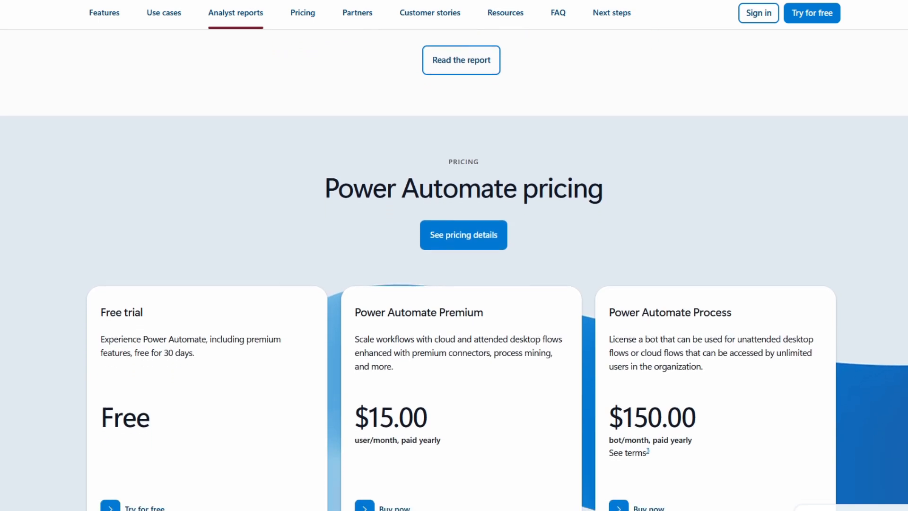
pyautogui.scroll(-3)
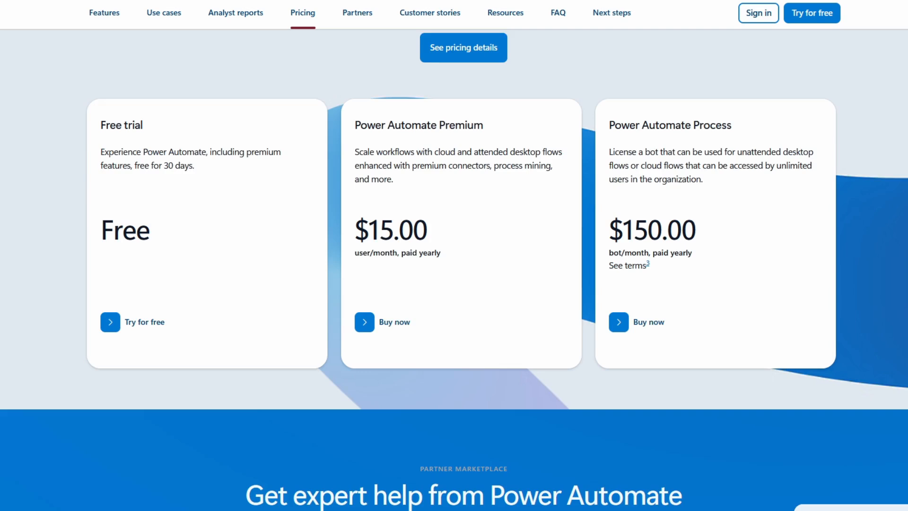
pyautogui.scroll(-3)
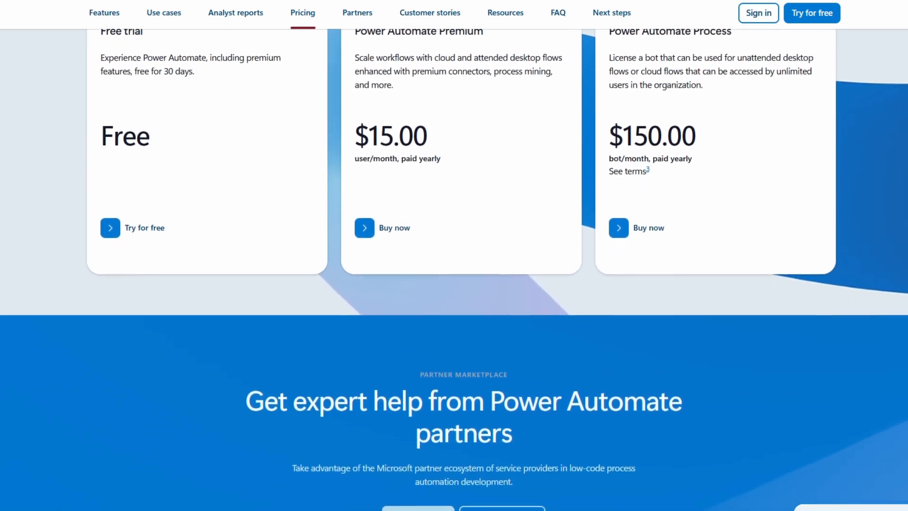
pyautogui.scroll(-3)
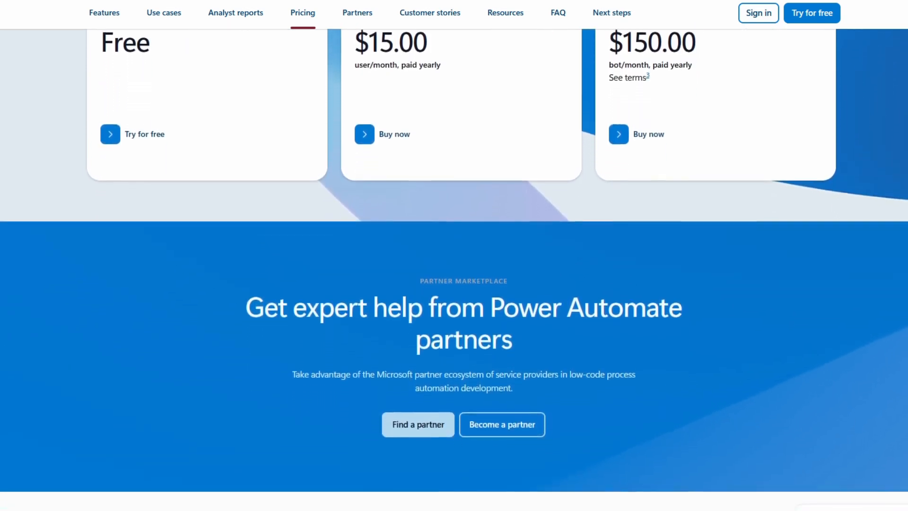
pyautogui.scroll(-3)
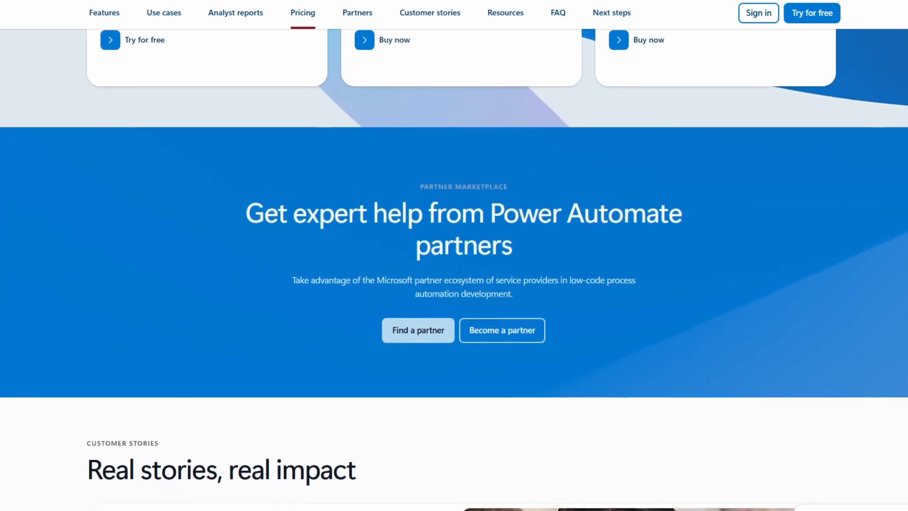
pyautogui.scroll(-3)
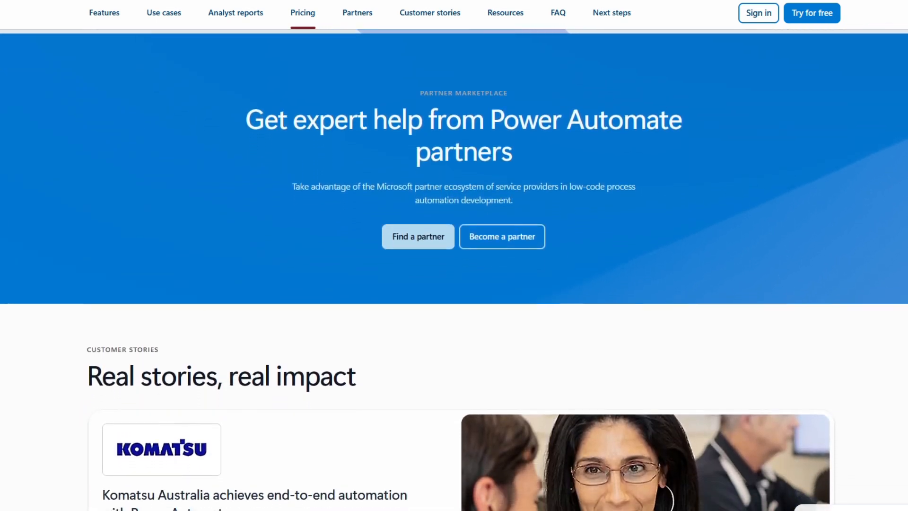
pyautogui.scroll(-3)
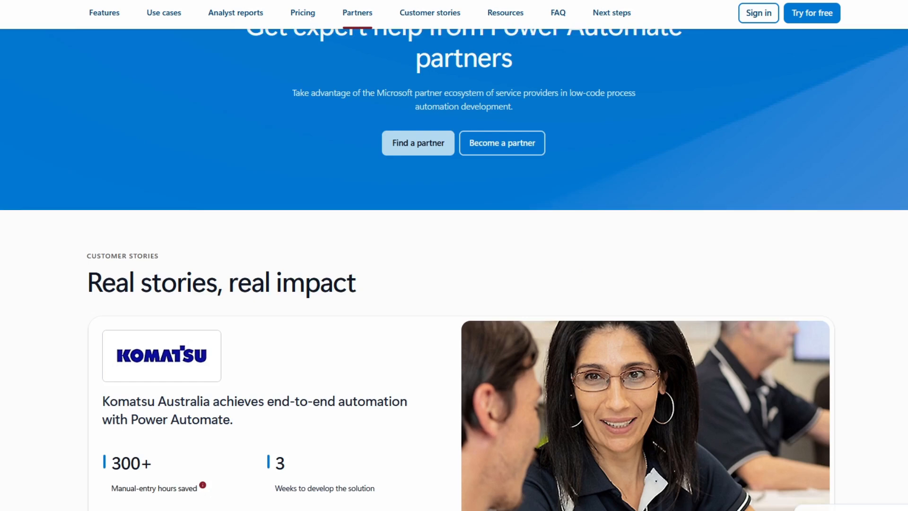
pyautogui.scroll(-3)
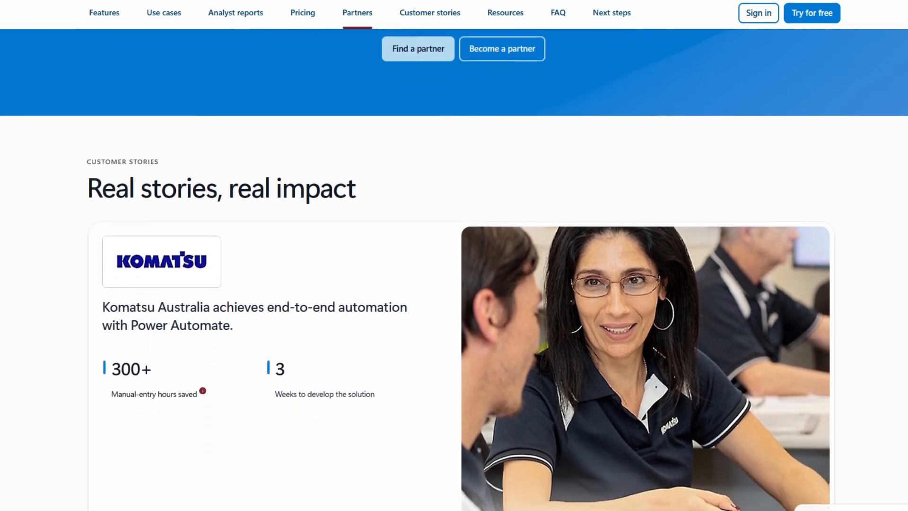
pyautogui.scroll(-3)
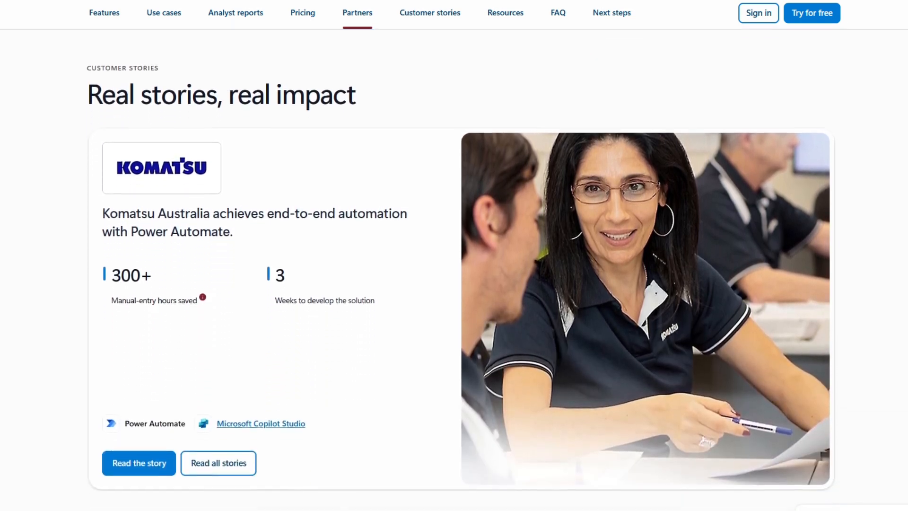
# - Scroll down from the customer stories through the Resources and FAQ sections
pyautogui.scroll(-3)
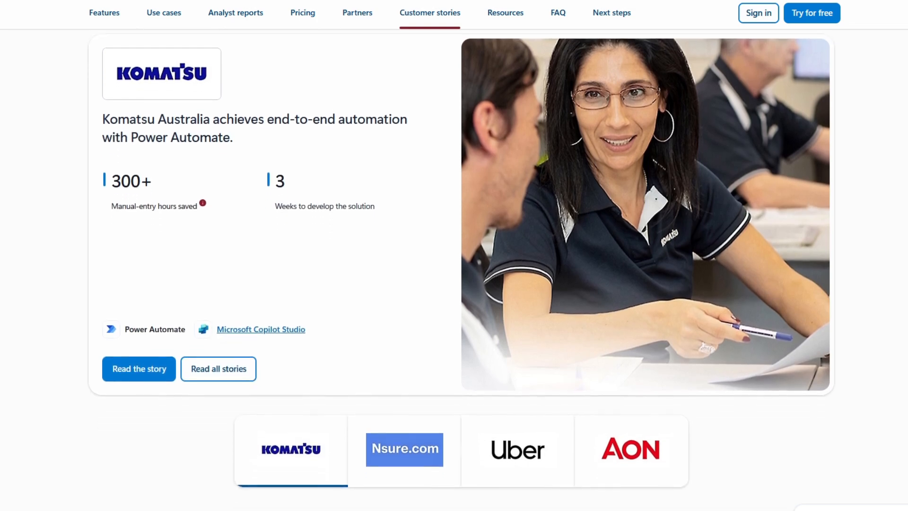
pyautogui.scroll(-3)
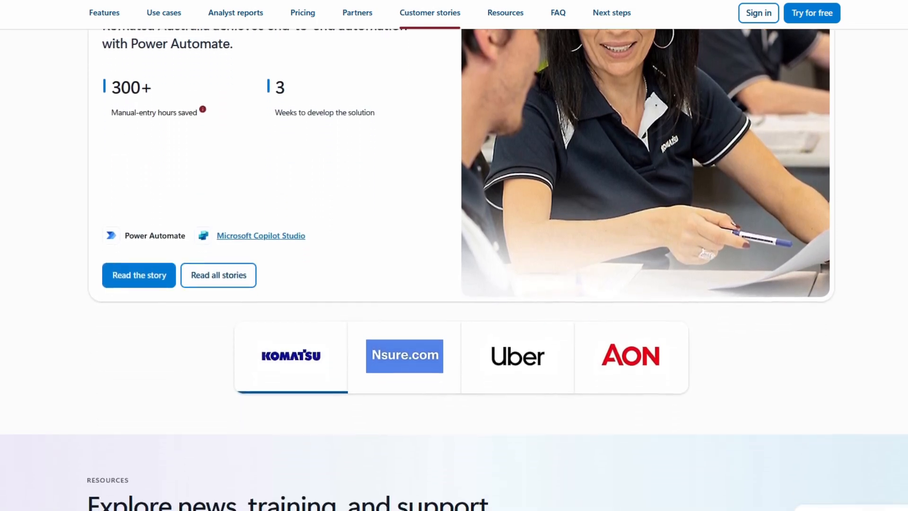
pyautogui.scroll(-3)
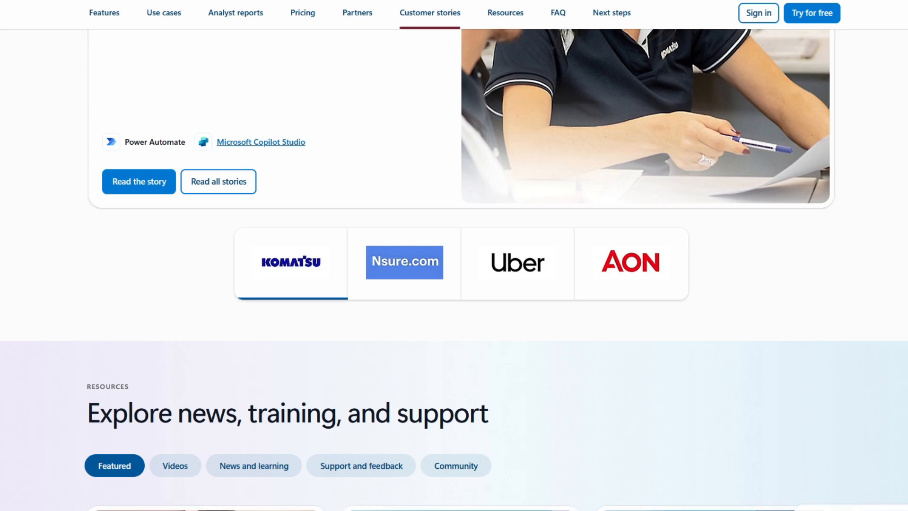
pyautogui.scroll(-3)
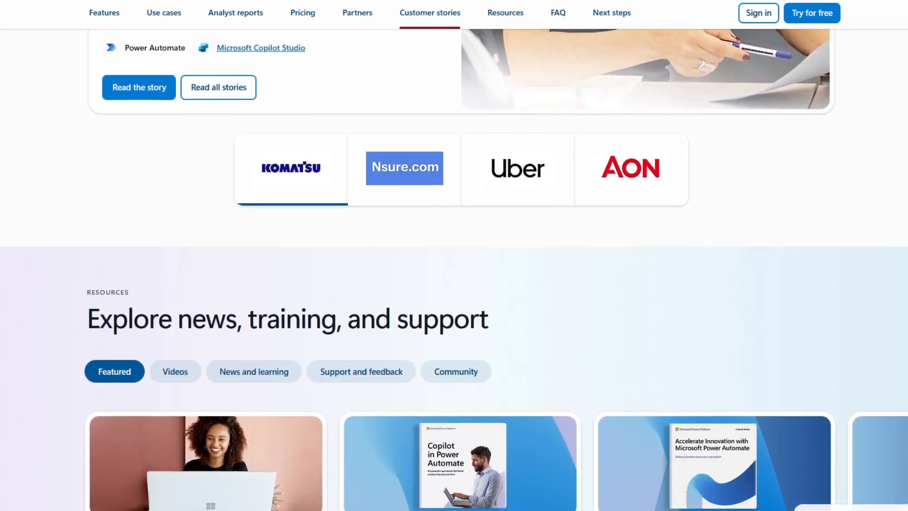
pyautogui.scroll(-3)
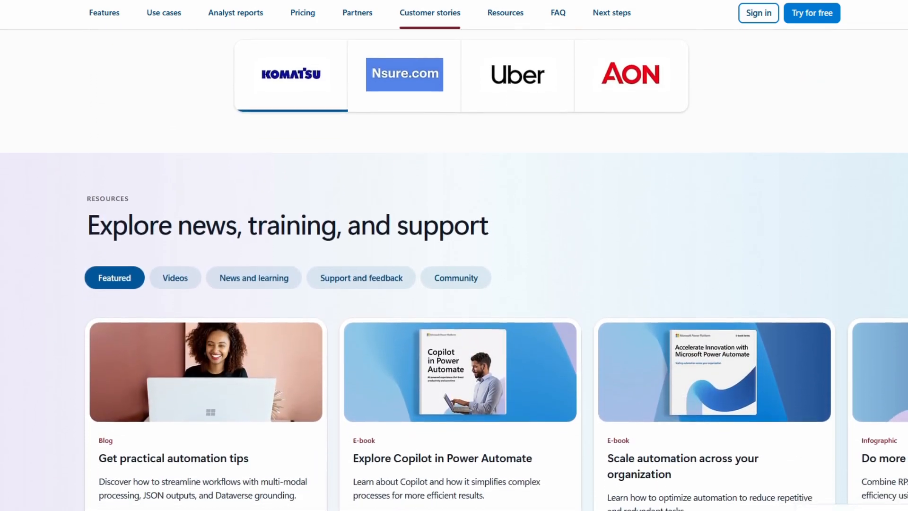
pyautogui.scroll(-3)
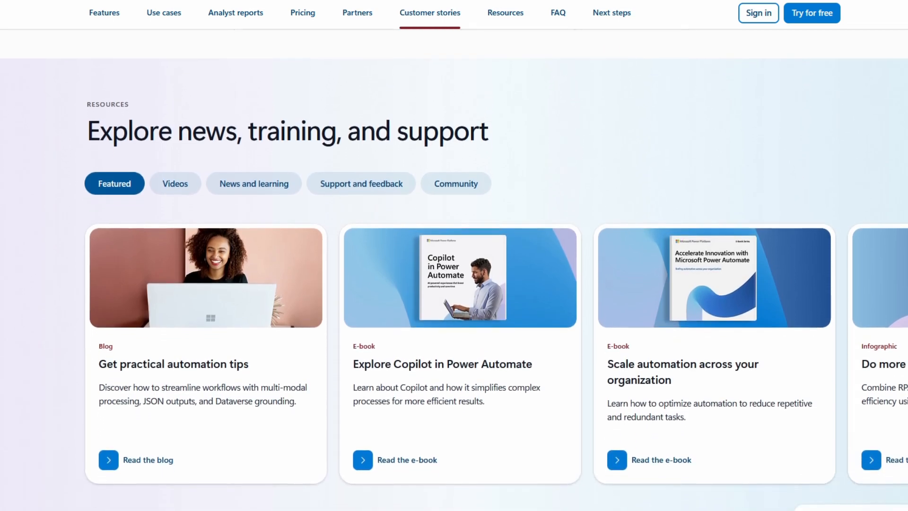
pyautogui.scroll(-3)
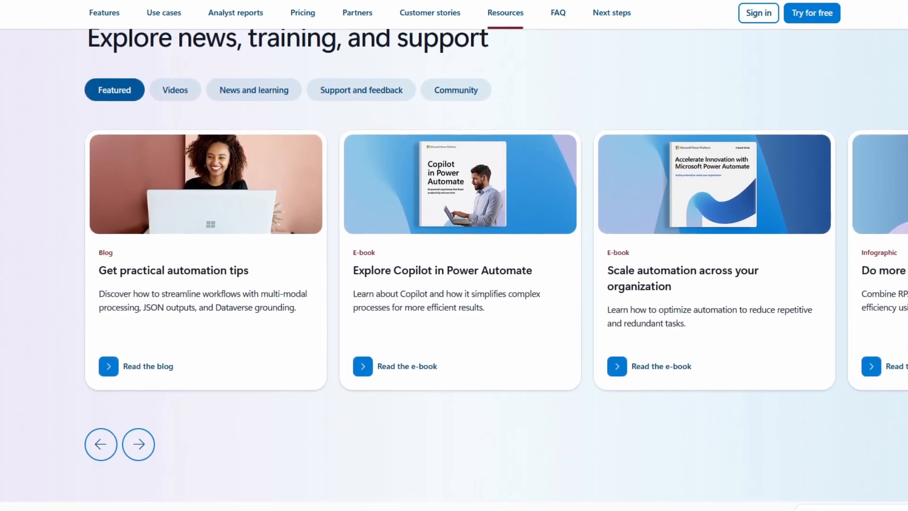
pyautogui.scroll(-3)
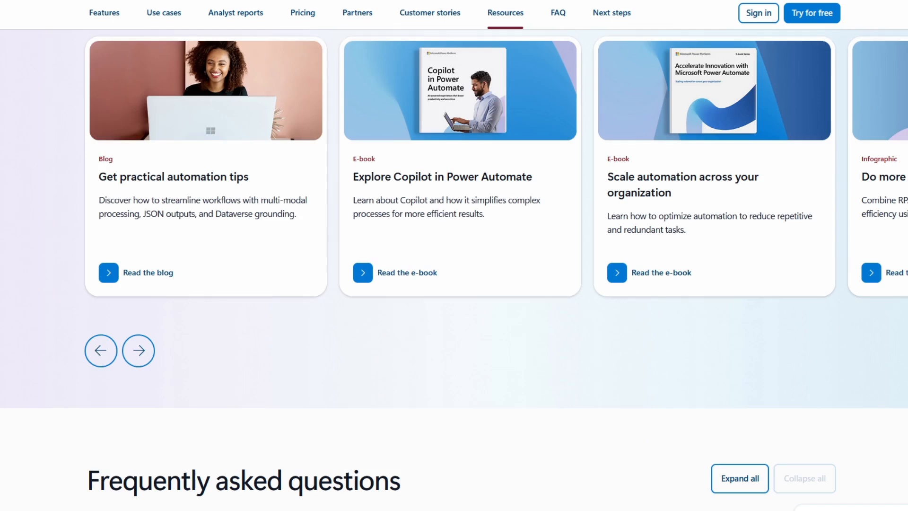
pyautogui.scroll(-3)
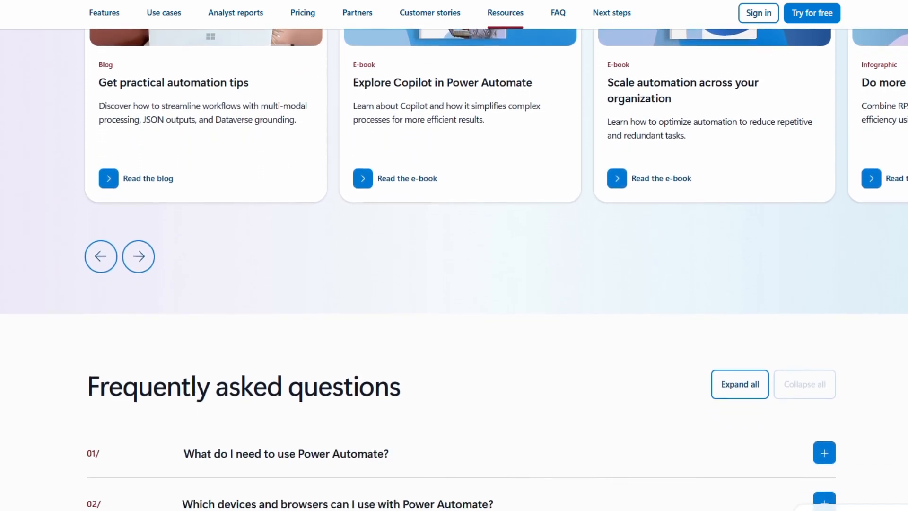
pyautogui.scroll(-3)
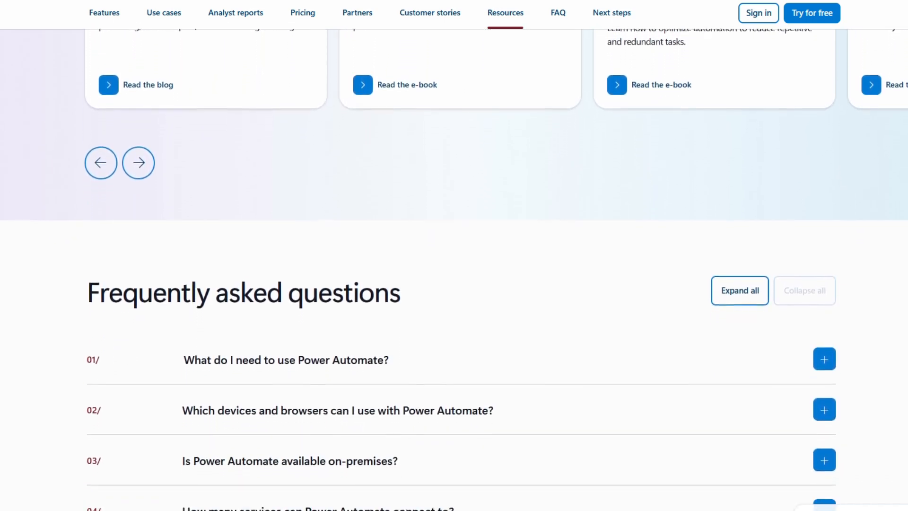
pyautogui.scroll(-3)
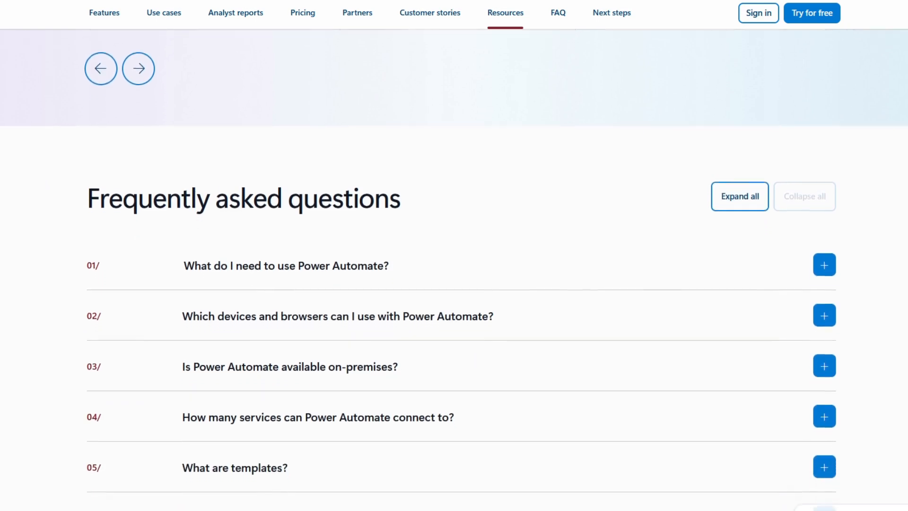
pyautogui.scroll(-3)
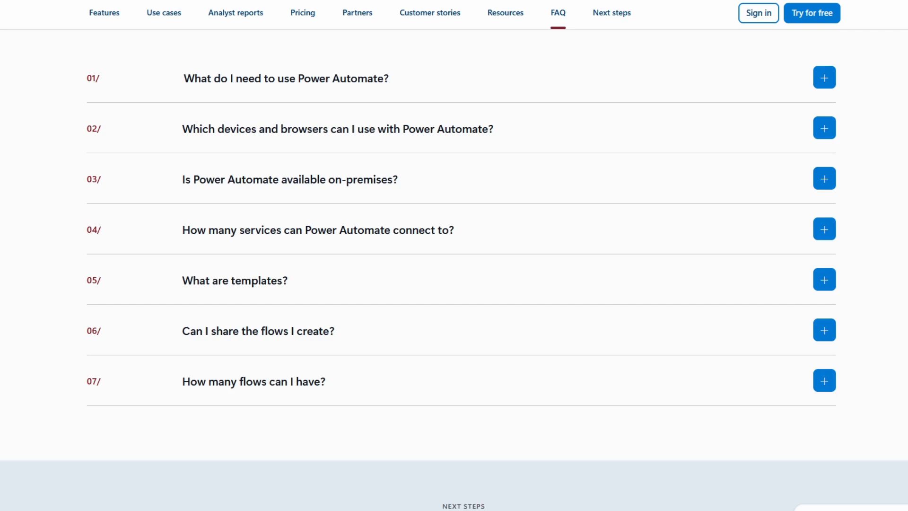
# - Continue down past the Take the next step cards to the footnotes and footer link columns
pyautogui.scroll(-3)
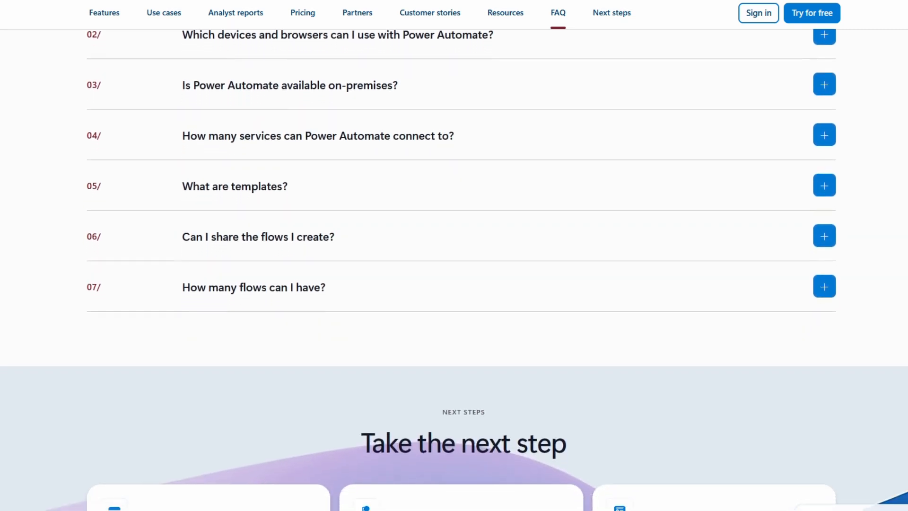
pyautogui.scroll(-3)
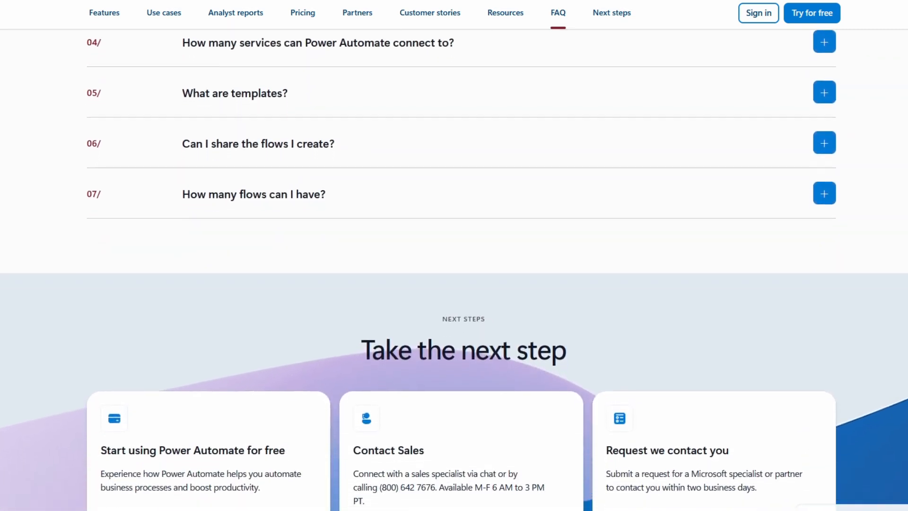
pyautogui.scroll(-3)
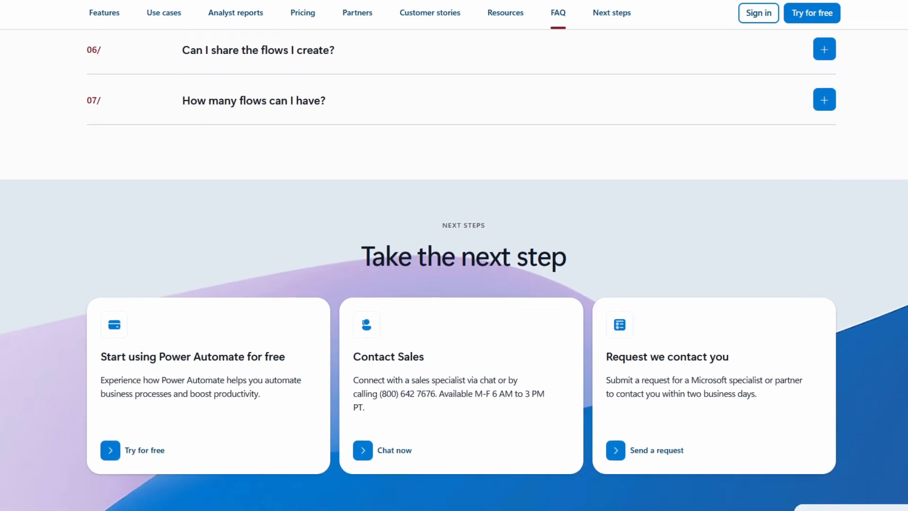
pyautogui.scroll(-3)
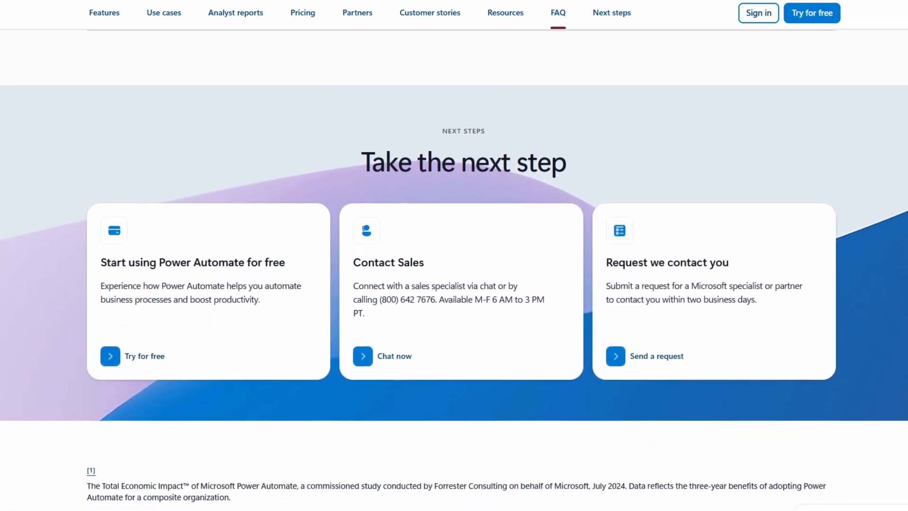
pyautogui.scroll(-3)
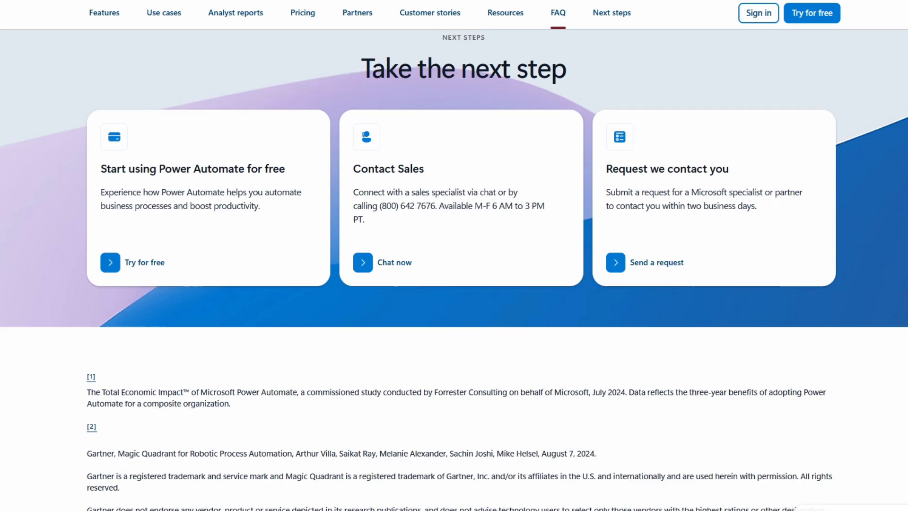
pyautogui.scroll(-3)
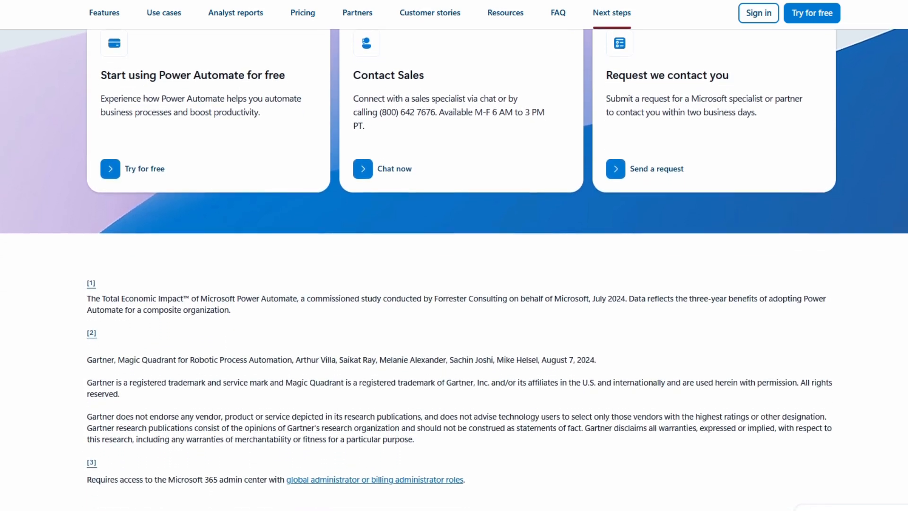
pyautogui.scroll(-3)
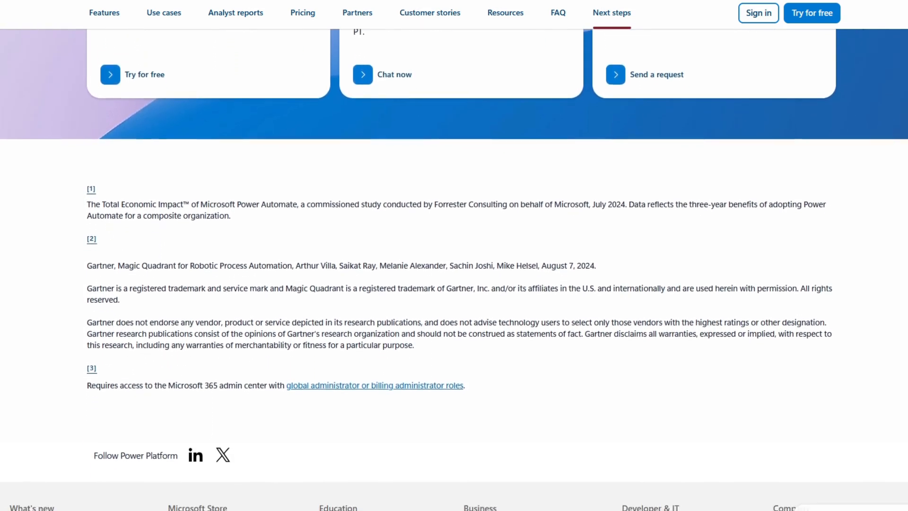
pyautogui.scroll(-3)
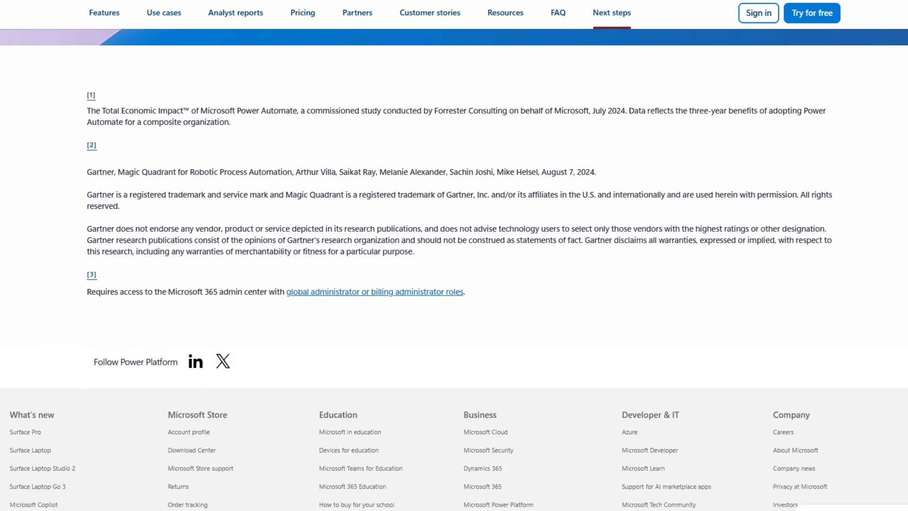
# - Reach the bottom of the page, then scroll back up to the pricing plans: Free trial, Premium $15.00 and Process $150.00
pyautogui.scroll(-3)
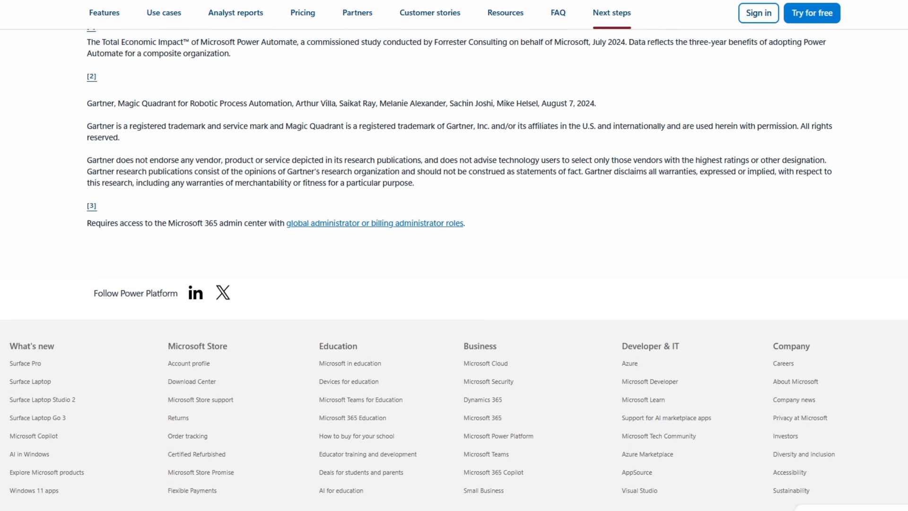
pyautogui.scroll(3)
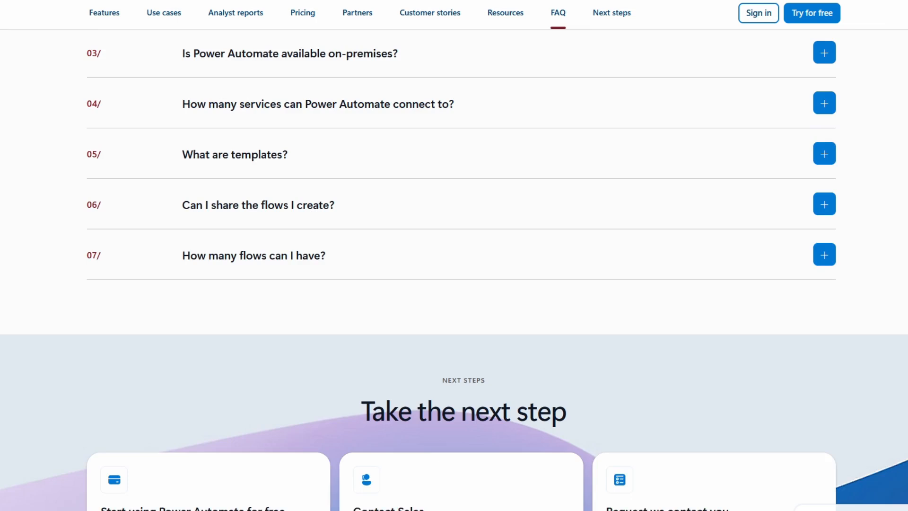
pyautogui.scroll(3)
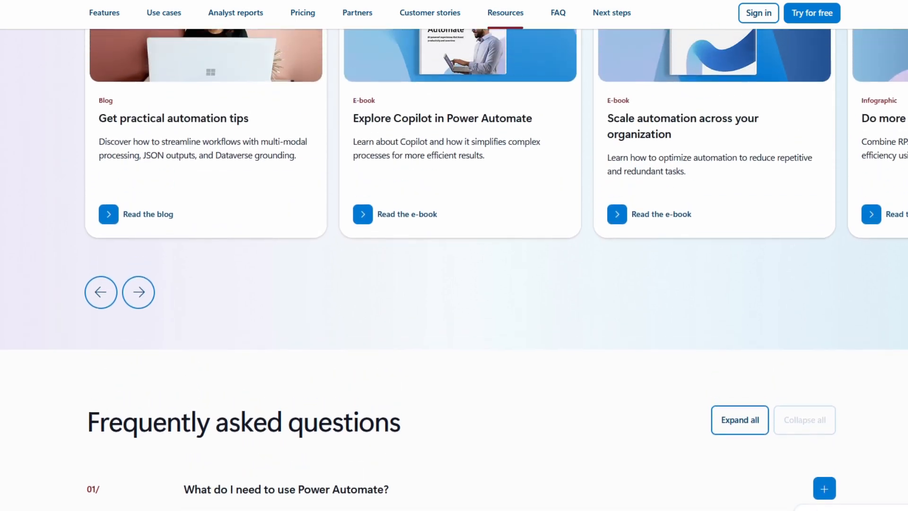
pyautogui.scroll(3)
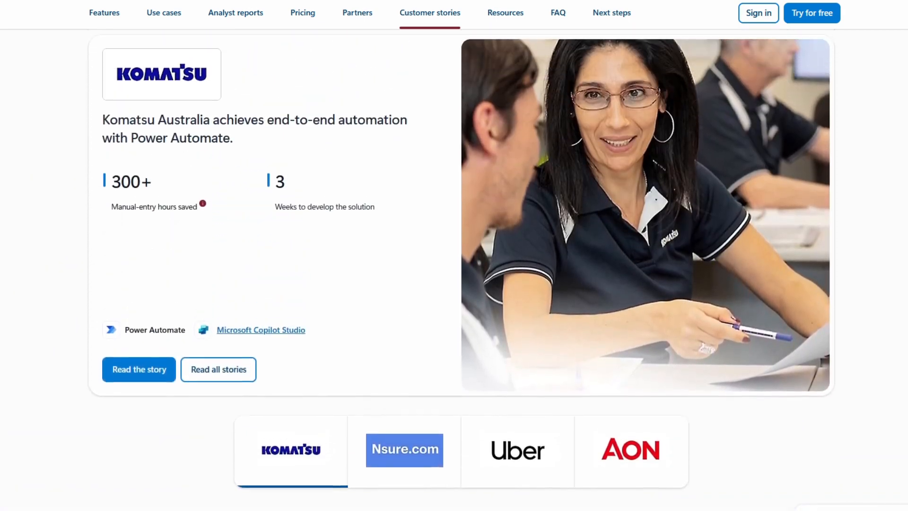
pyautogui.click(358, 12)
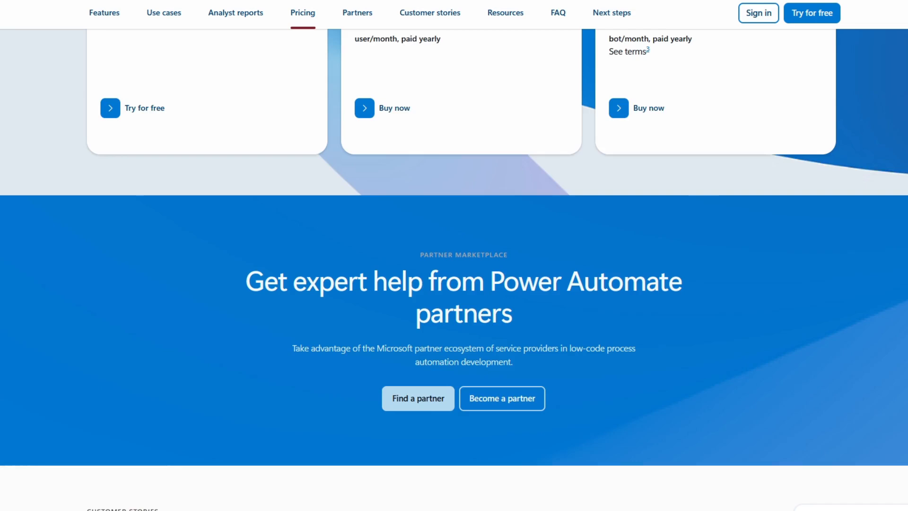
pyautogui.scroll(3)
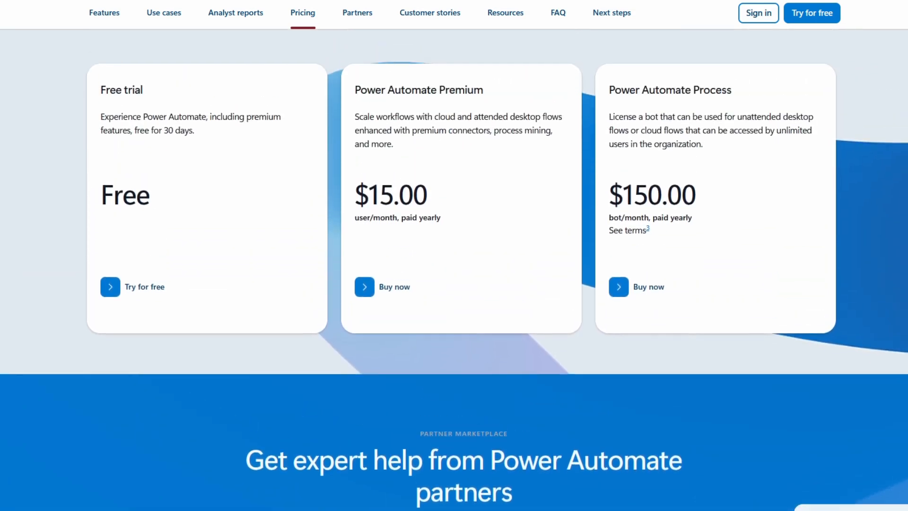